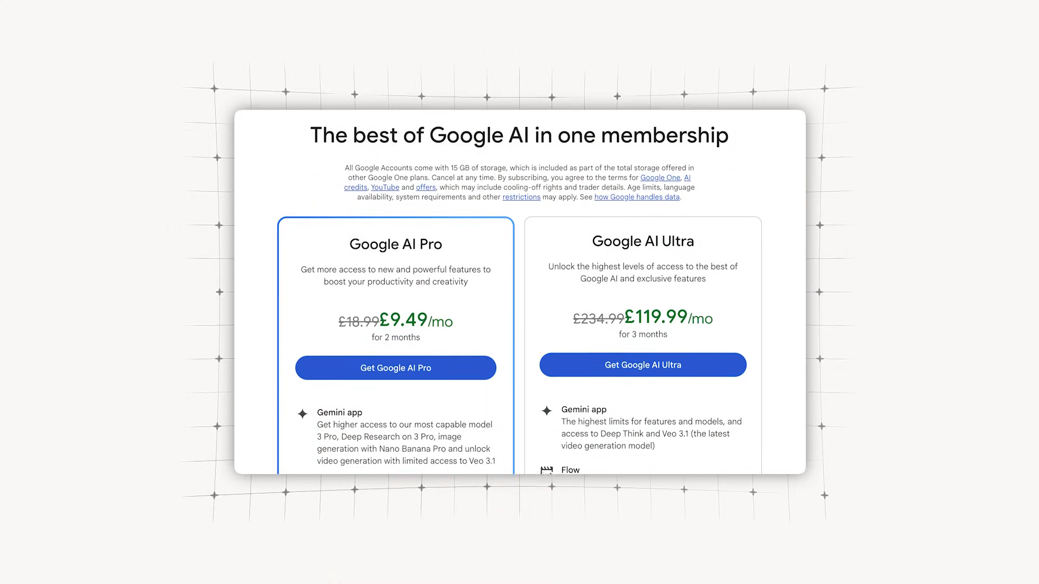
Go from the British Airways page to the Osprey Farpoint 40 Travel Pack page and scroll down slightly.
scroll(down, 3)
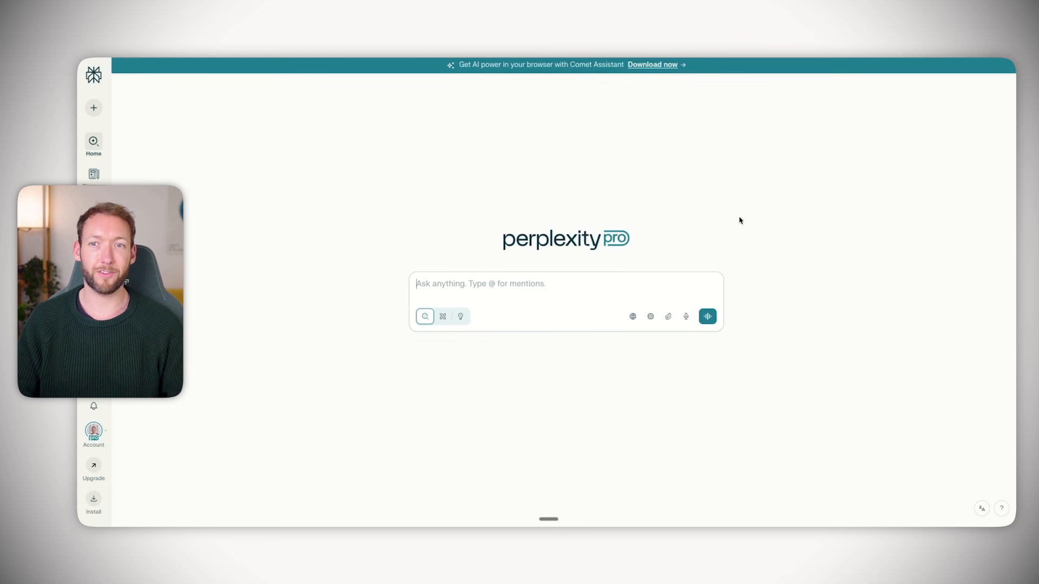
mouse_move(740, 221)
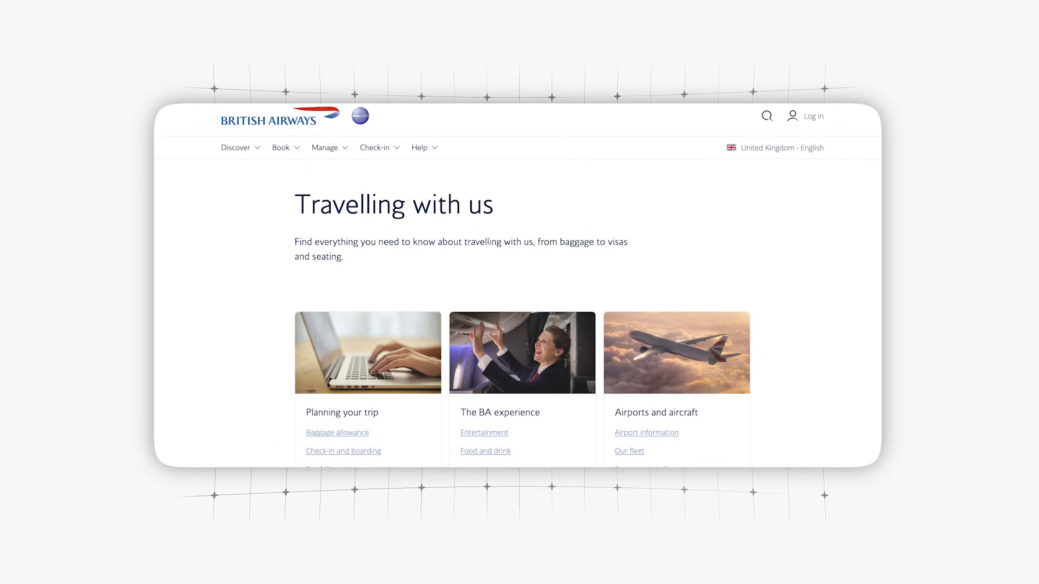
click(337, 432)
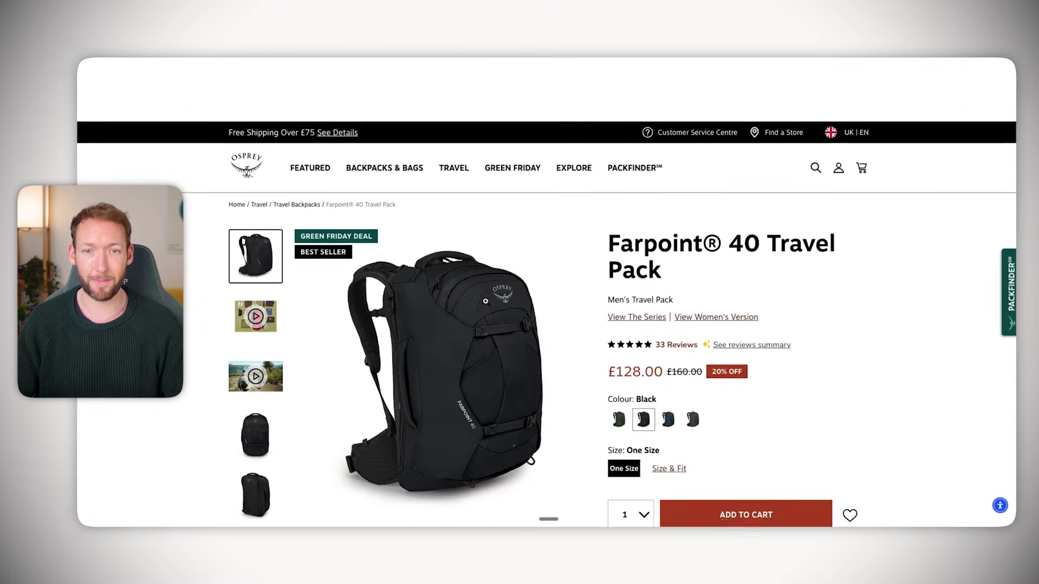
scroll(down, 3)
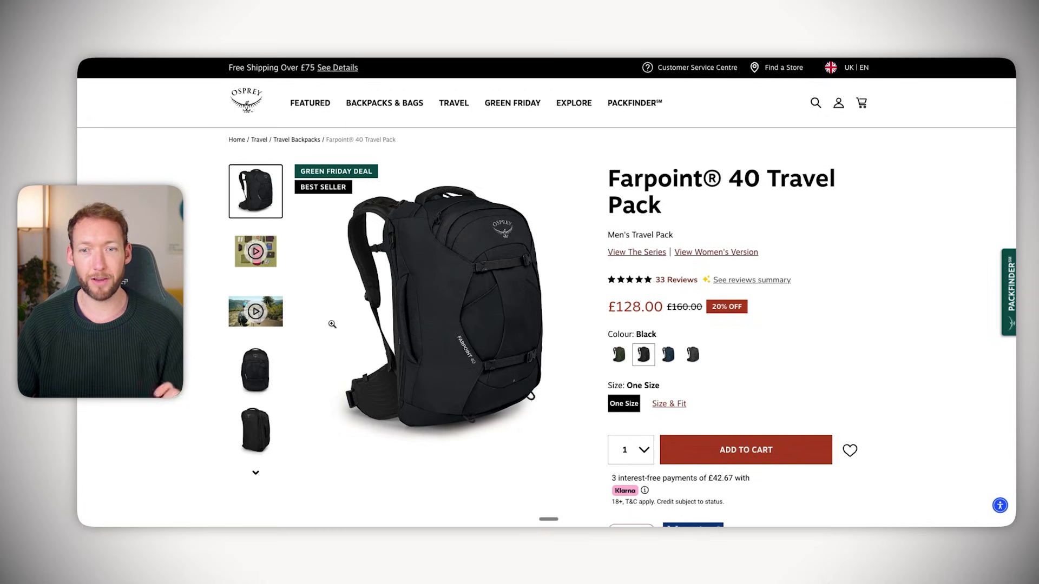
scroll(down, 3)
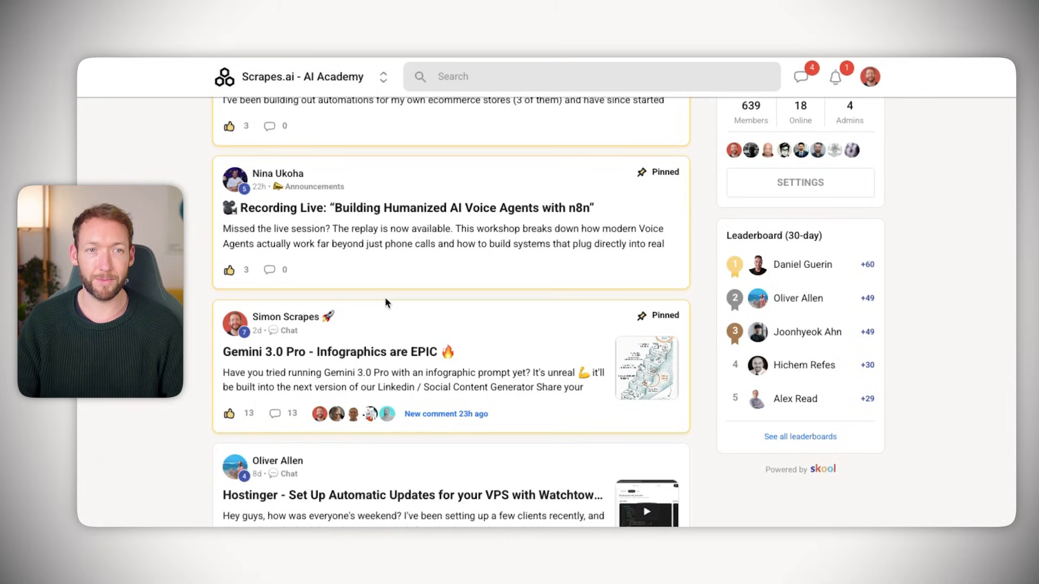
Open the 'Gemini 3.0 Pro - Infographics are EPIC' post and view its hard-way versus smart-way infographic.
click(335, 352)
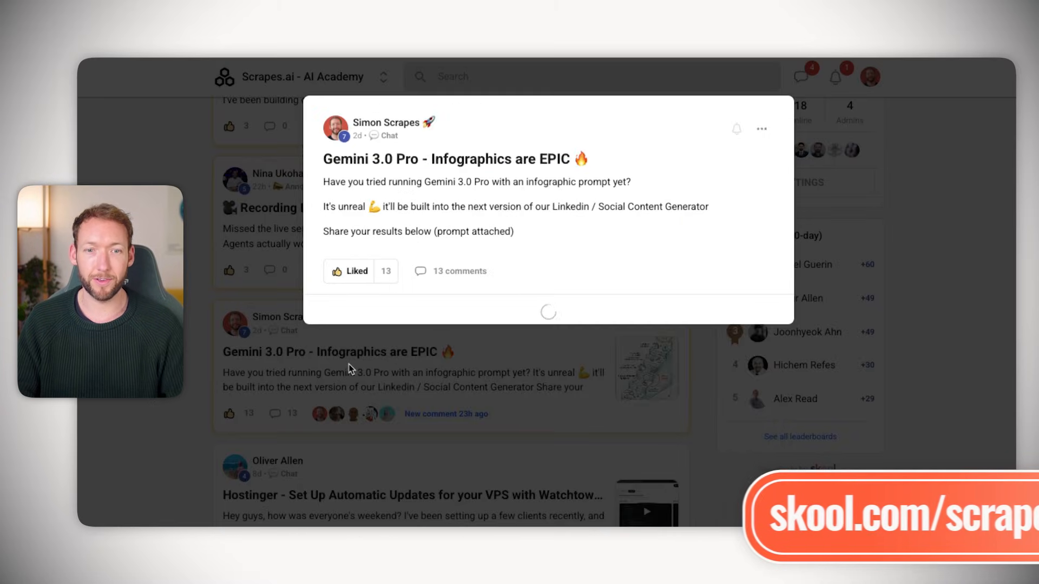
click(646, 368)
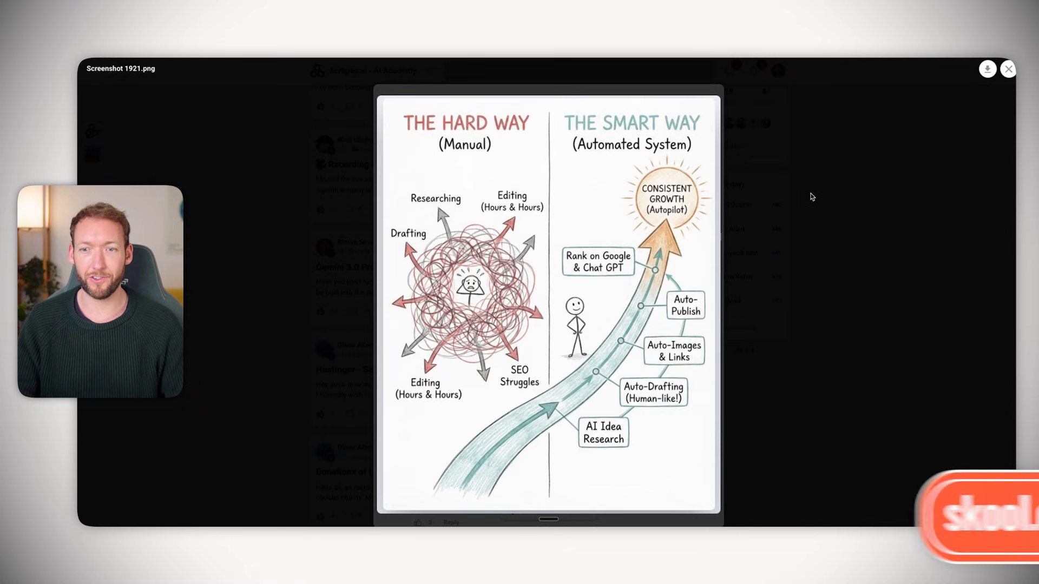
click(1007, 69)
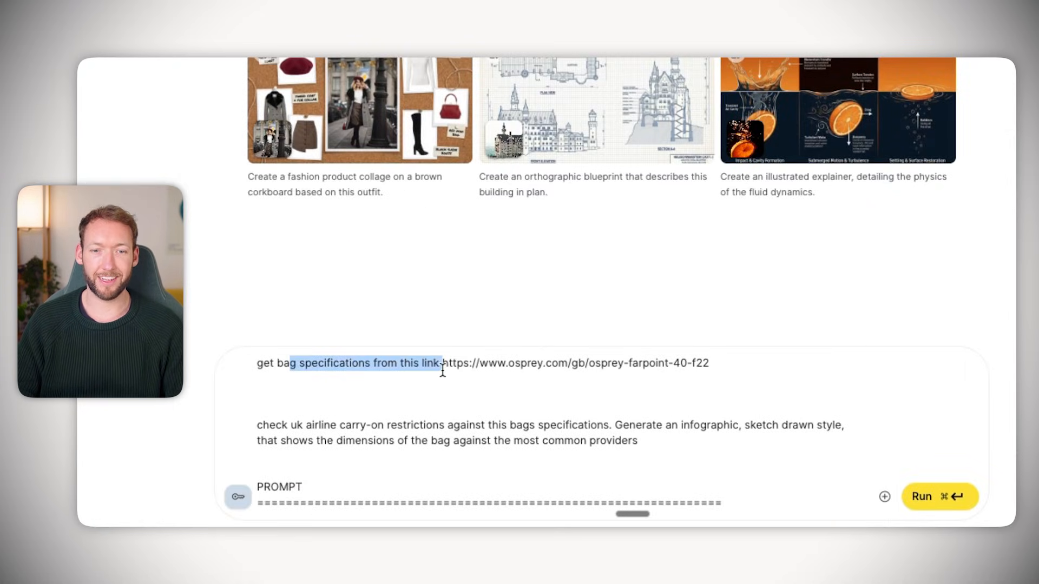
Add '- use the prompt below to generate the infographic' and Osprey colours #666666, #FFFFFF, #313131.
scroll(down, 3)
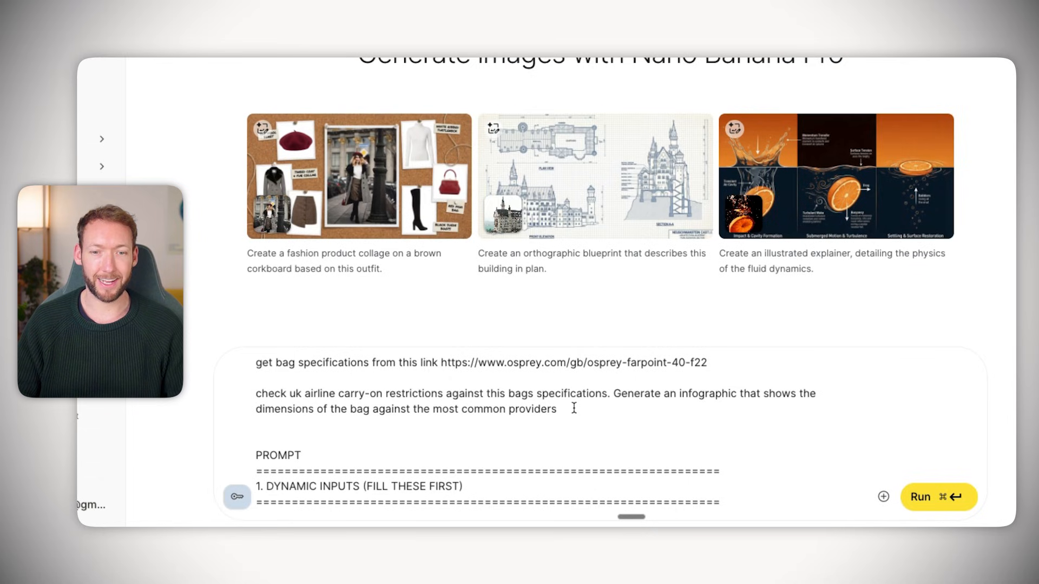
text(- use the)
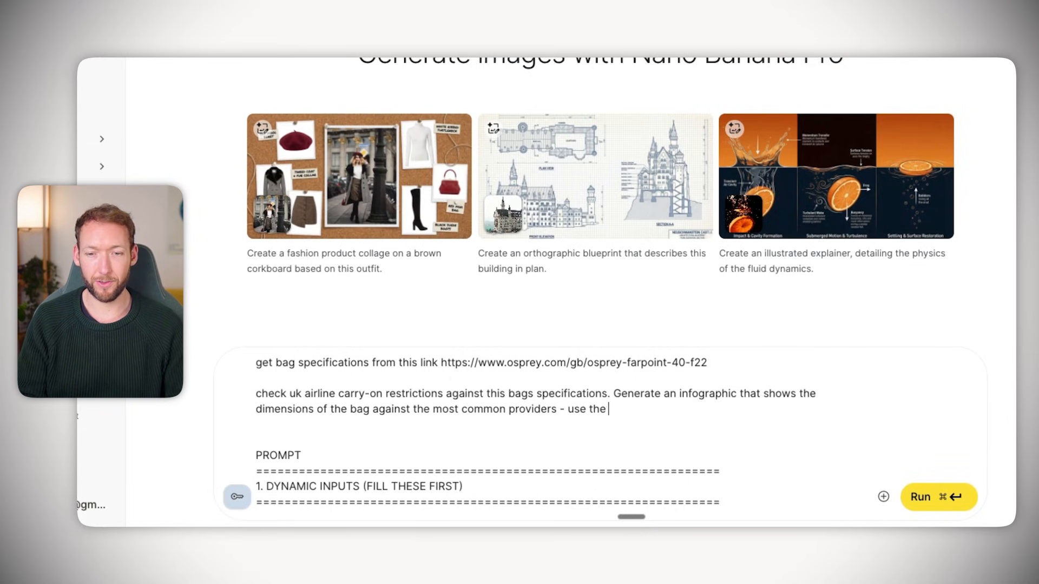
text(prompt below to generate the)
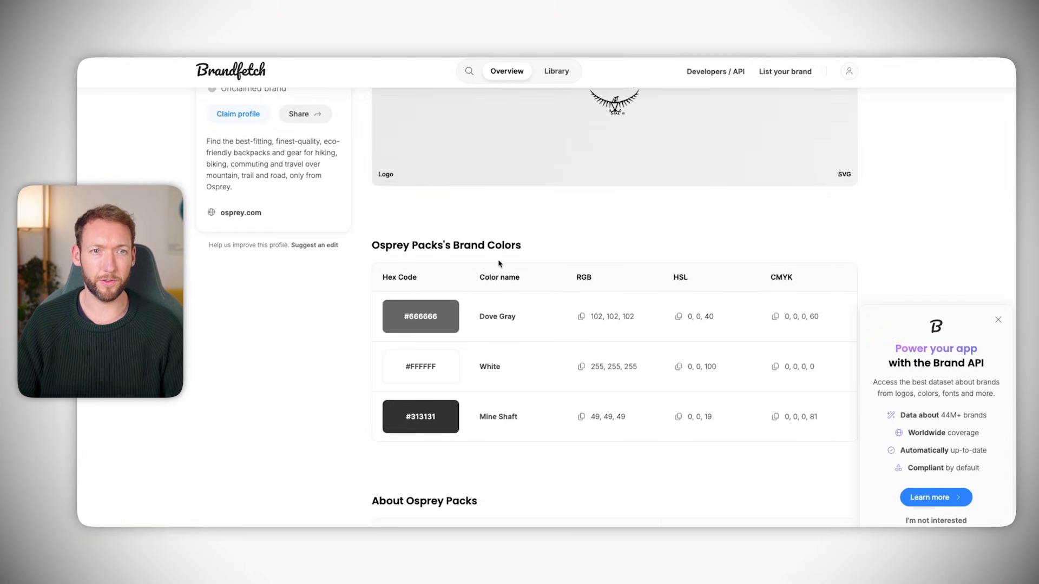
scroll(up, 3)
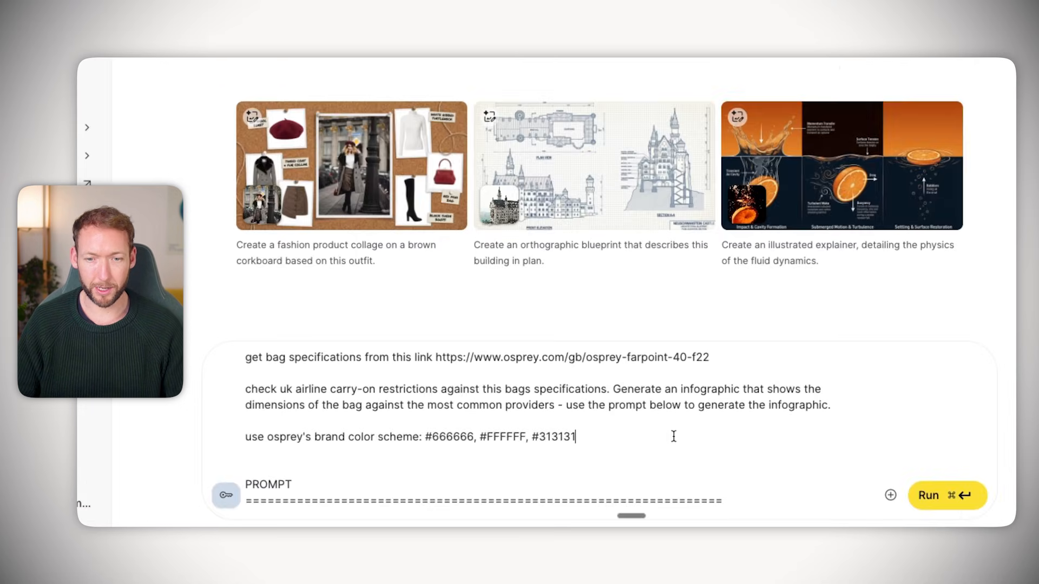
click(947, 495)
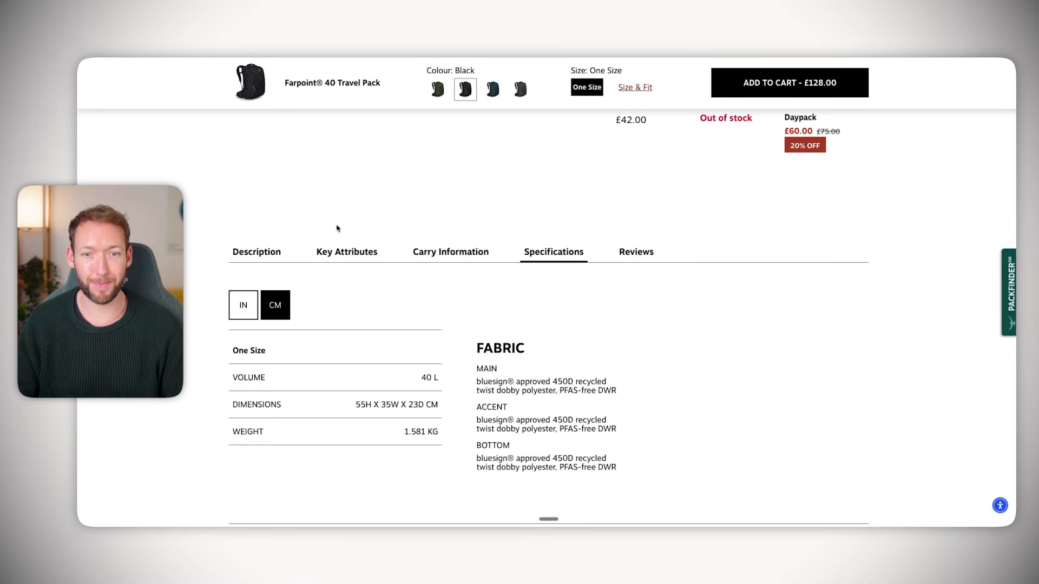
Show the Farpoint 40 specifications in centimetres: 40 L, 55×35×23 cm, 1.581 kg.
click(250, 82)
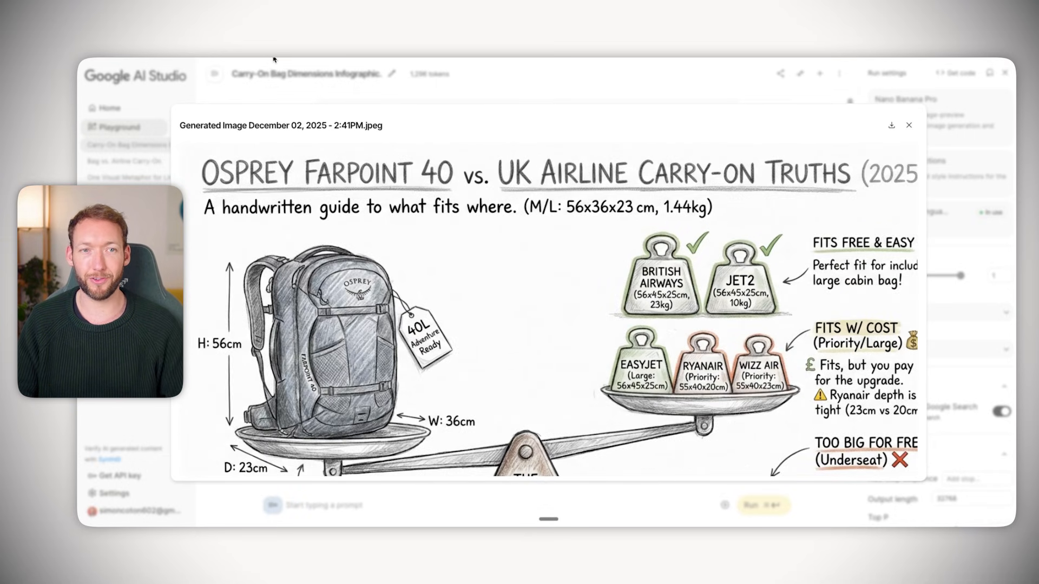
mouse_move(599, 216)
text(generate it in a photoshoot style instead)
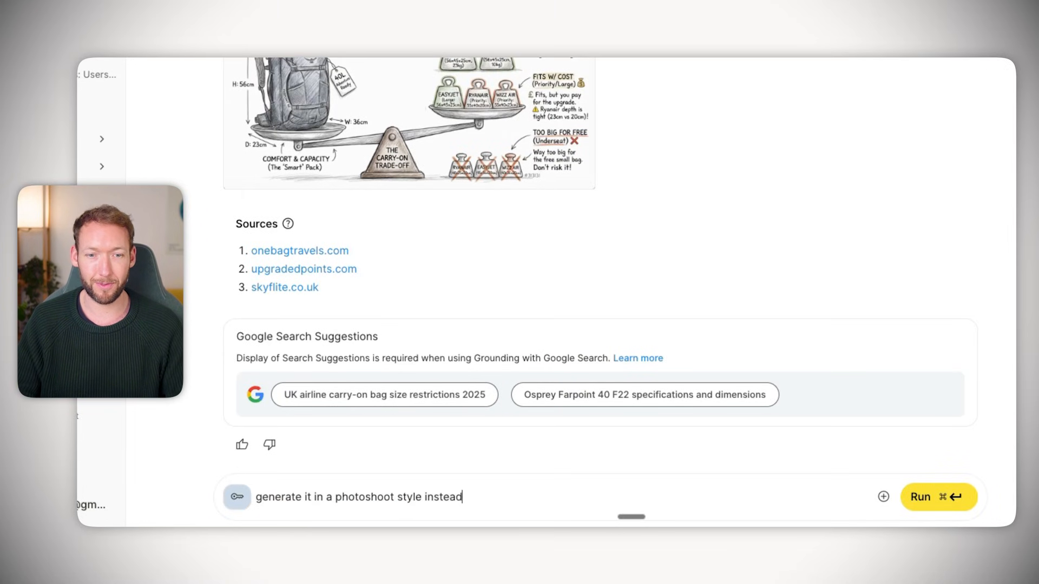
Run 'generate it in a photoshoot style instead' to remake the carry-on comparison image.
click(938, 496)
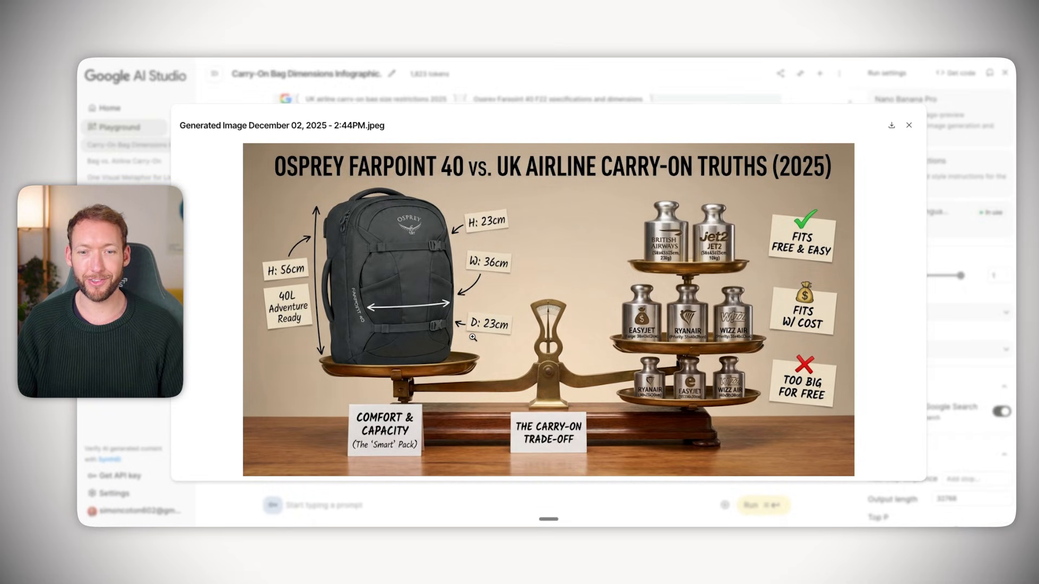
mouse_move(775, 286)
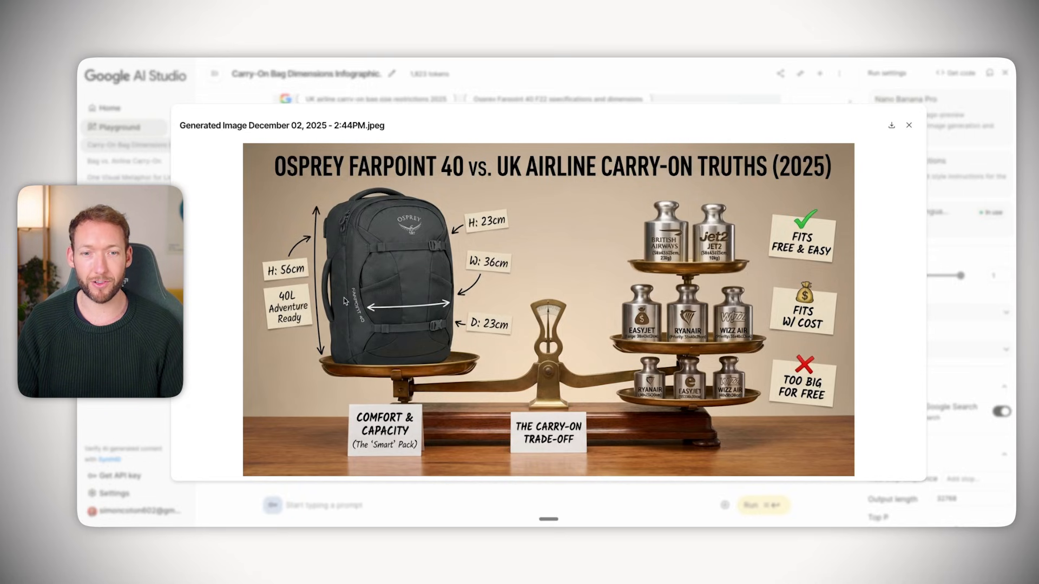
mouse_move(432, 220)
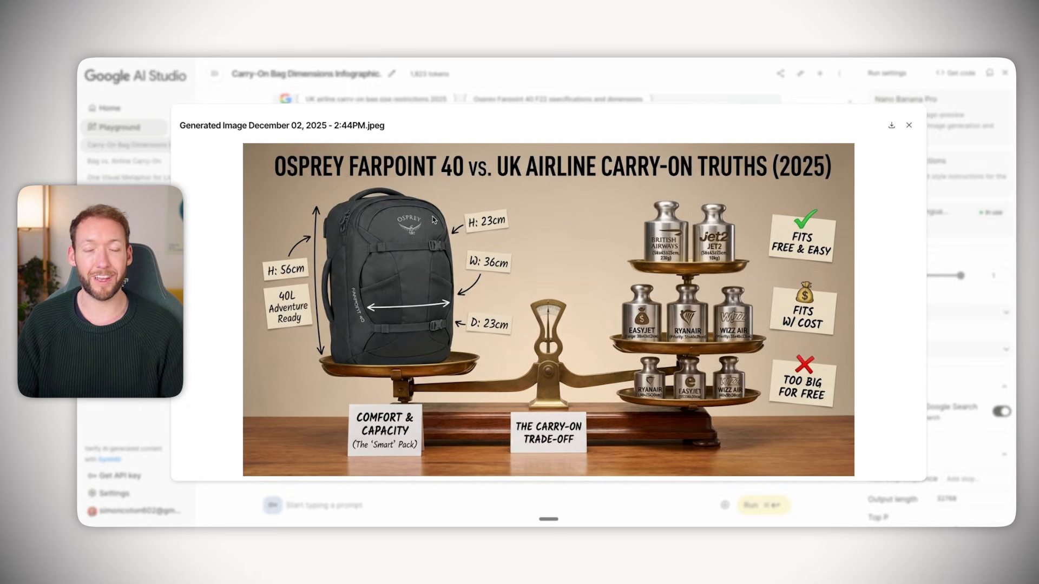
mouse_move(595, 177)
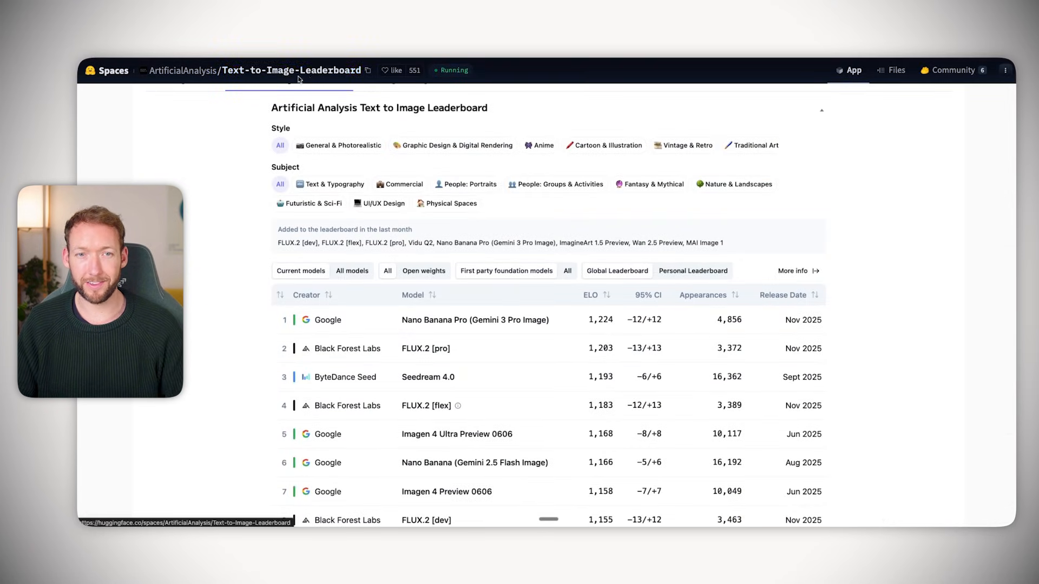
mouse_move(380, 296)
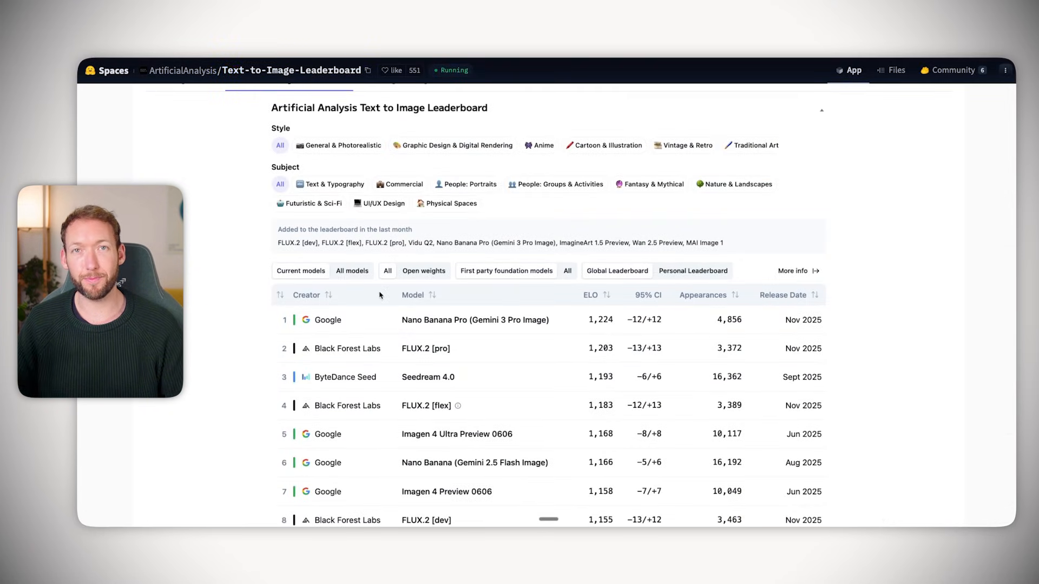
scroll(down, 3)
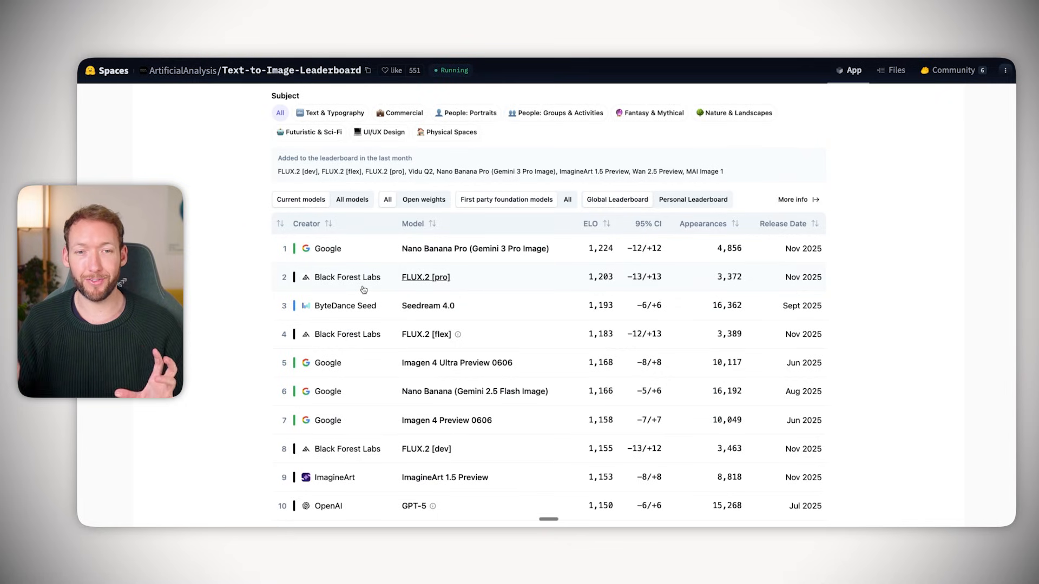
mouse_move(475, 248)
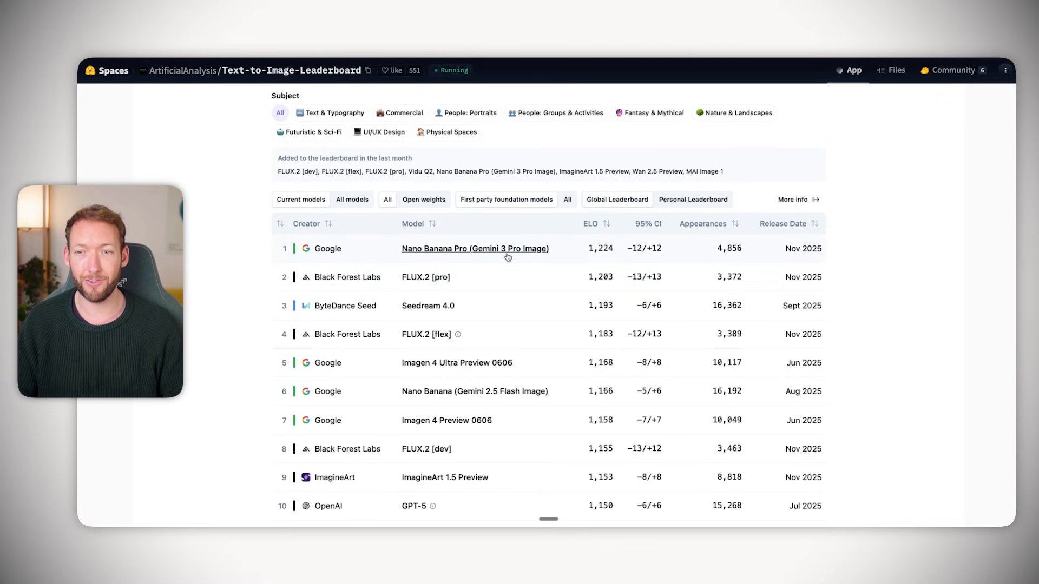
scroll(down, 3)
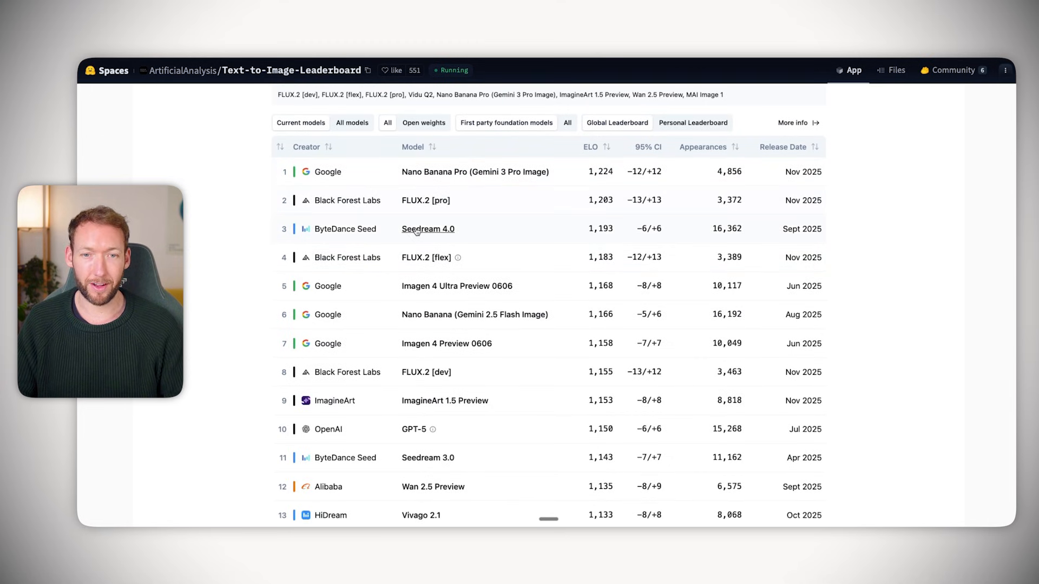
scroll(down, 3)
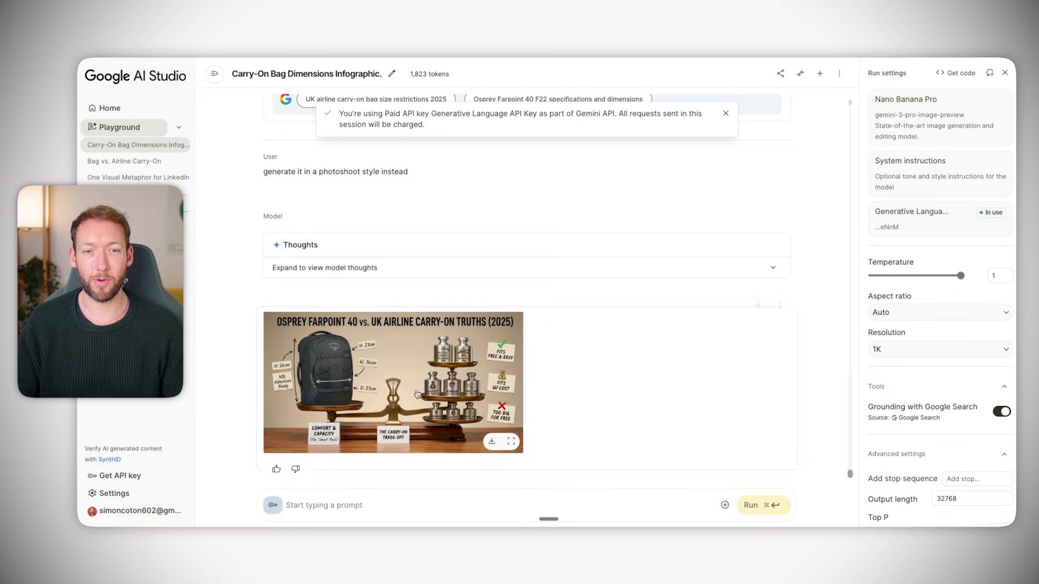
click(121, 127)
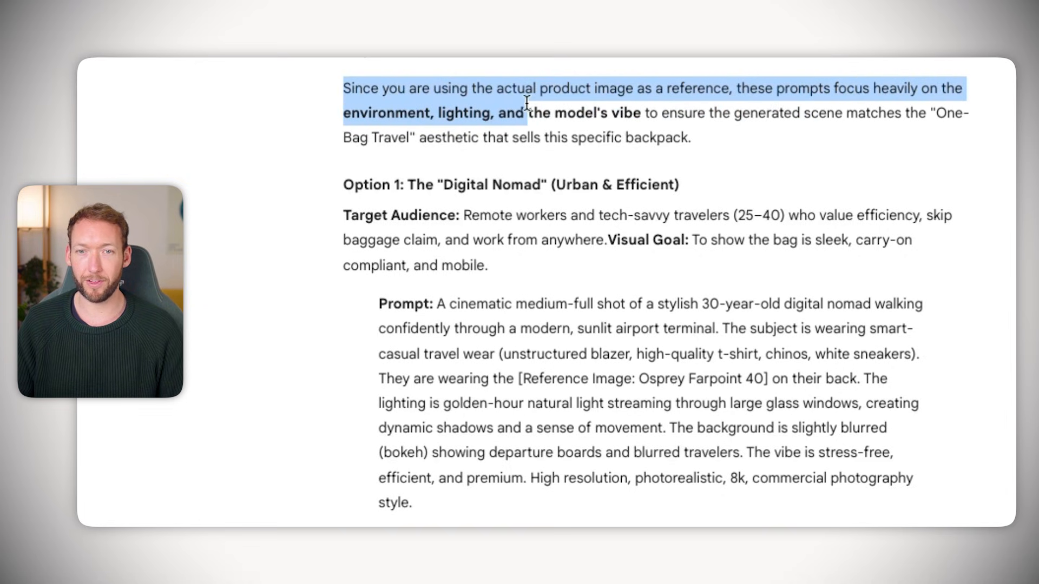
Scroll through the generated images, enlarging and closing the airport, Mediterranean hiking and seaside shots.
scroll(down, 3)
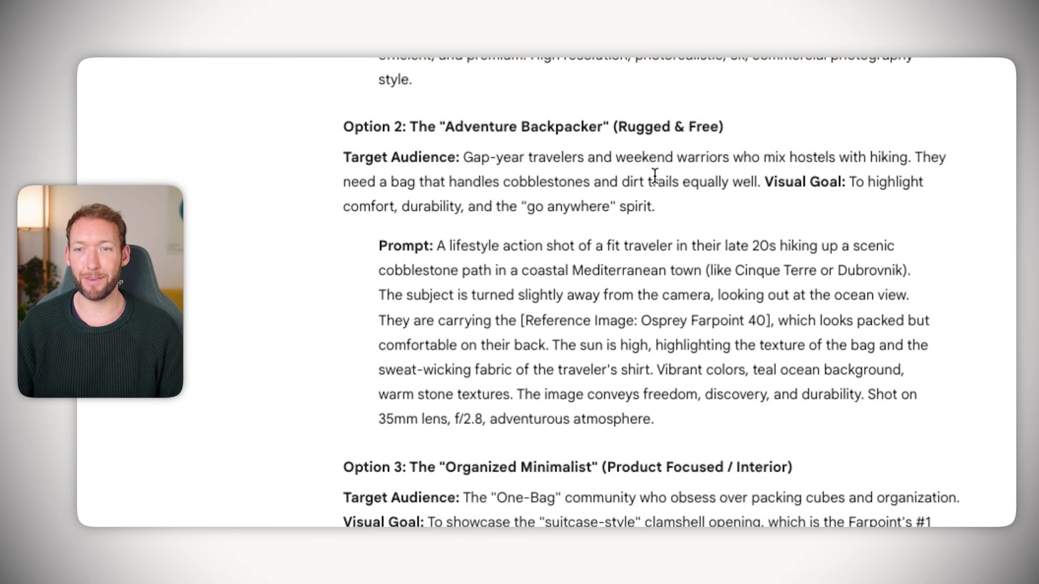
scroll(down, 3)
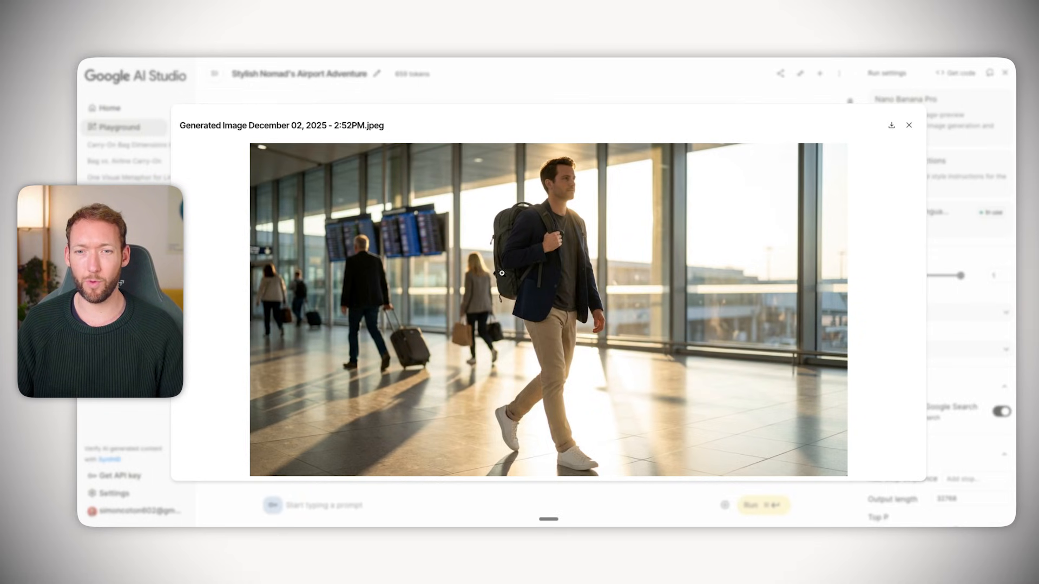
click(908, 125)
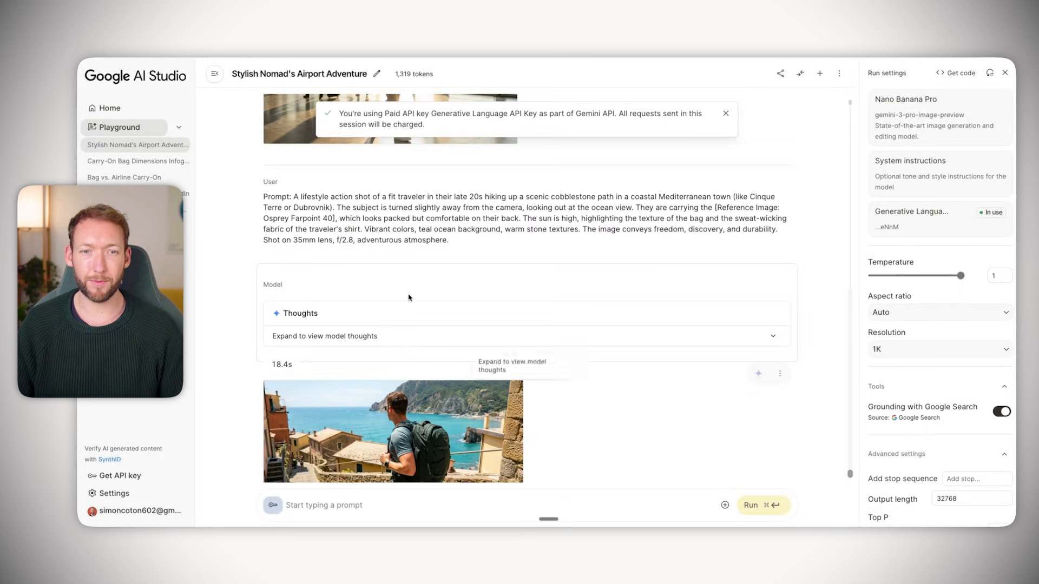
click(393, 430)
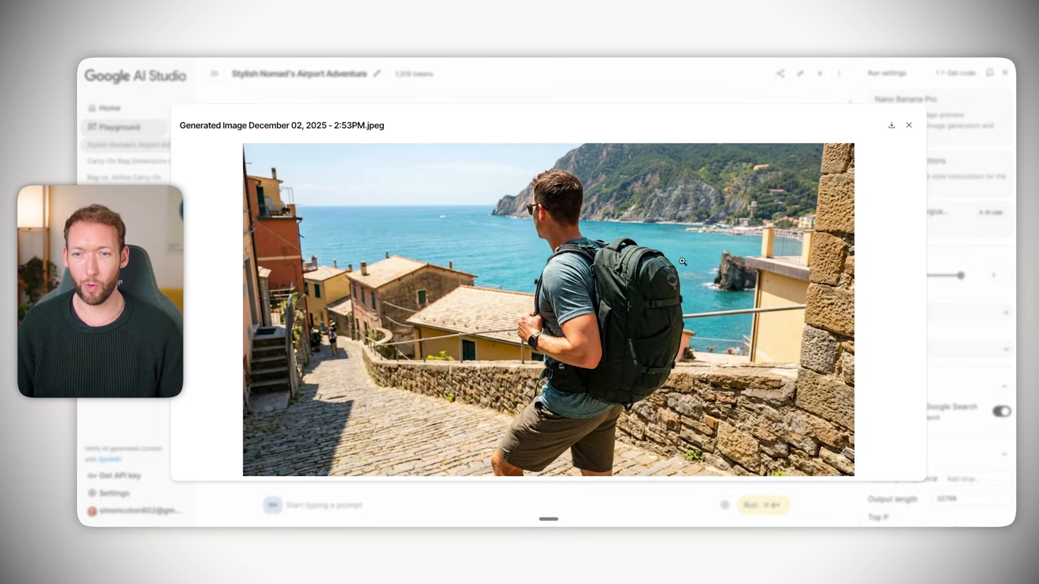
mouse_move(897, 144)
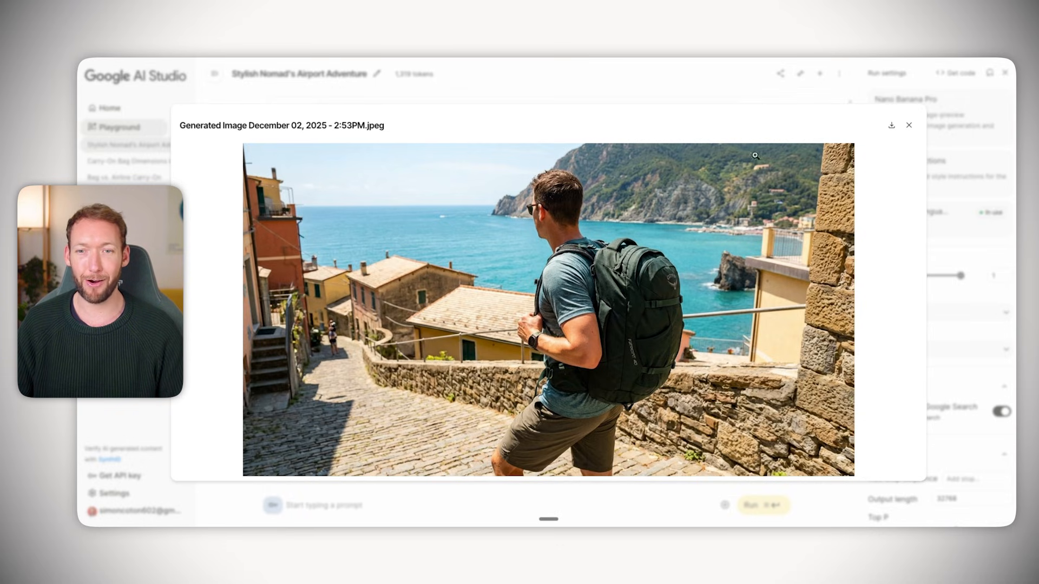
click(909, 125)
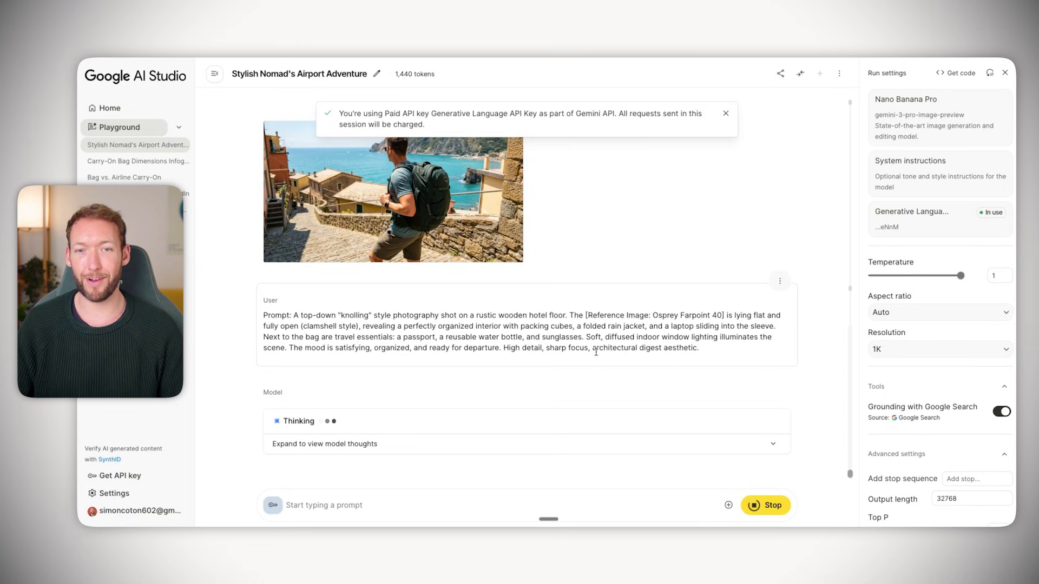
click(393, 193)
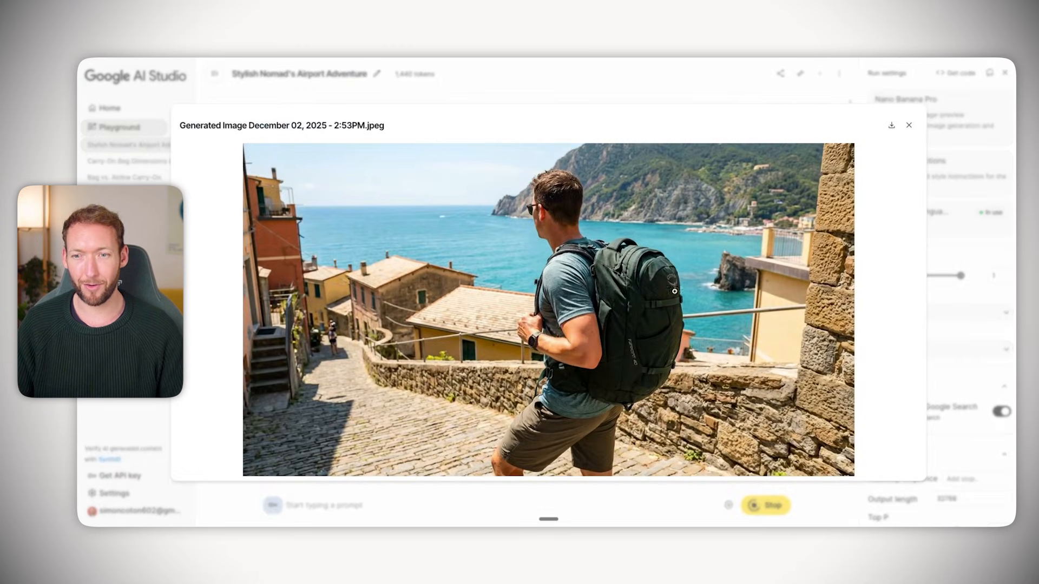
click(909, 125)
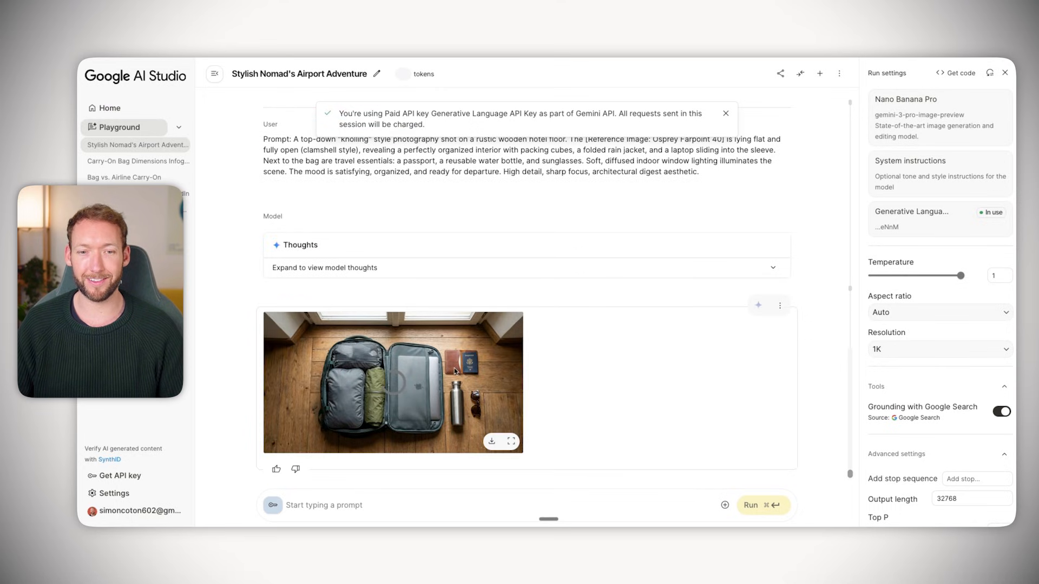
Enlarge and download the packed-backpack knolling image, then view the seaside image full size.
click(508, 442)
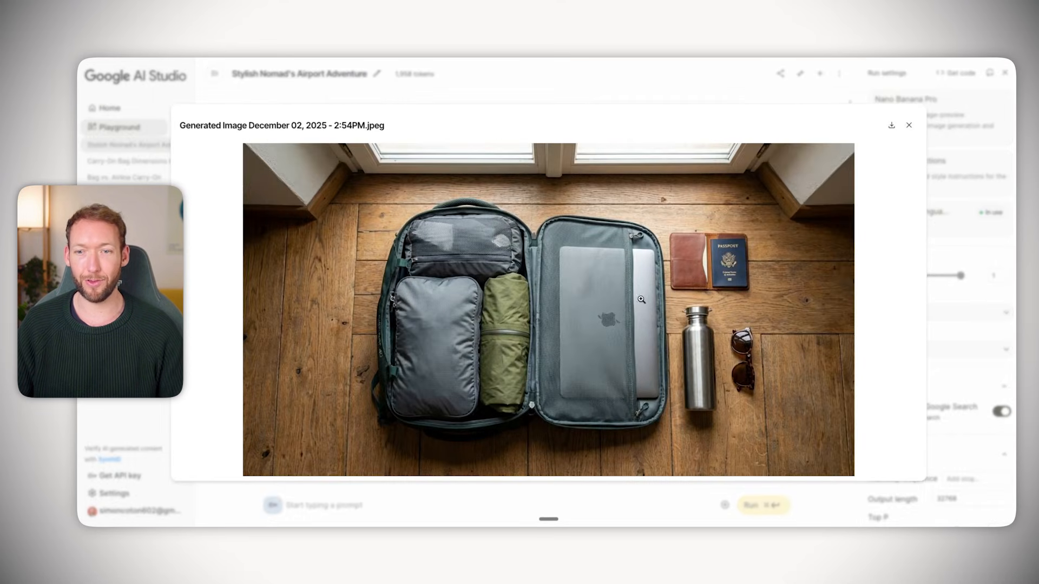
mouse_move(498, 366)
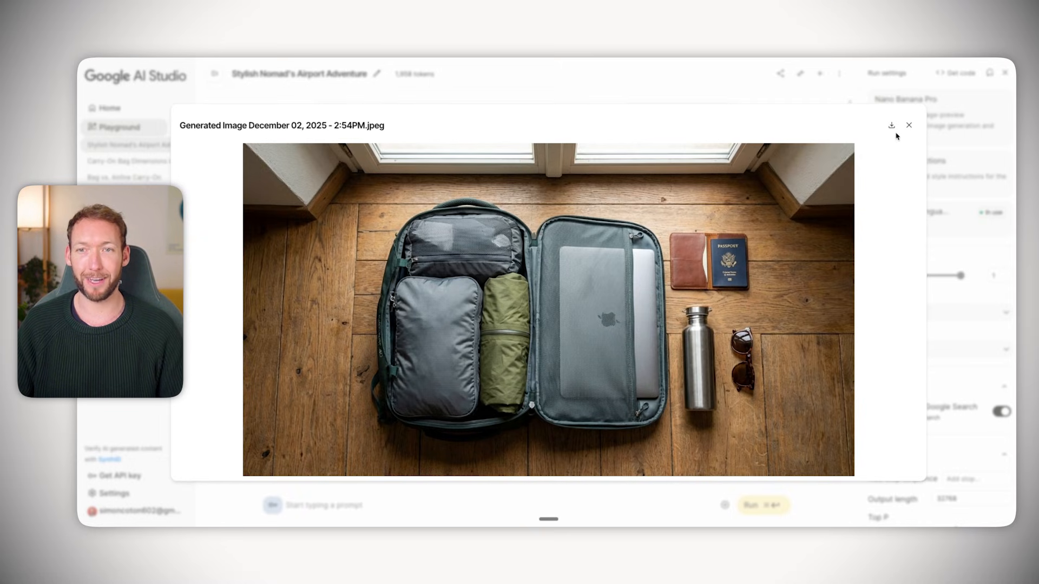
click(909, 125)
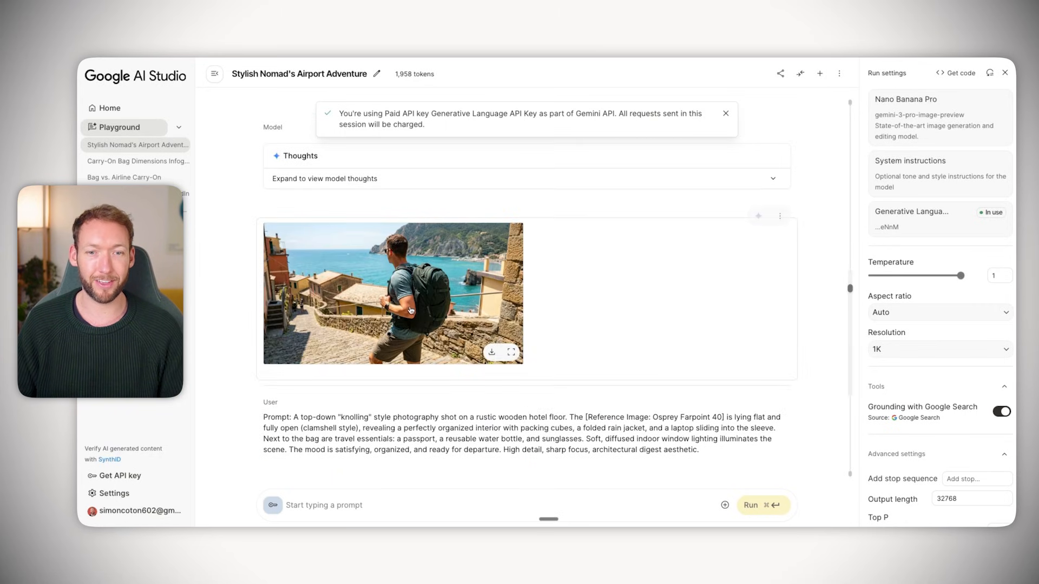
click(510, 352)
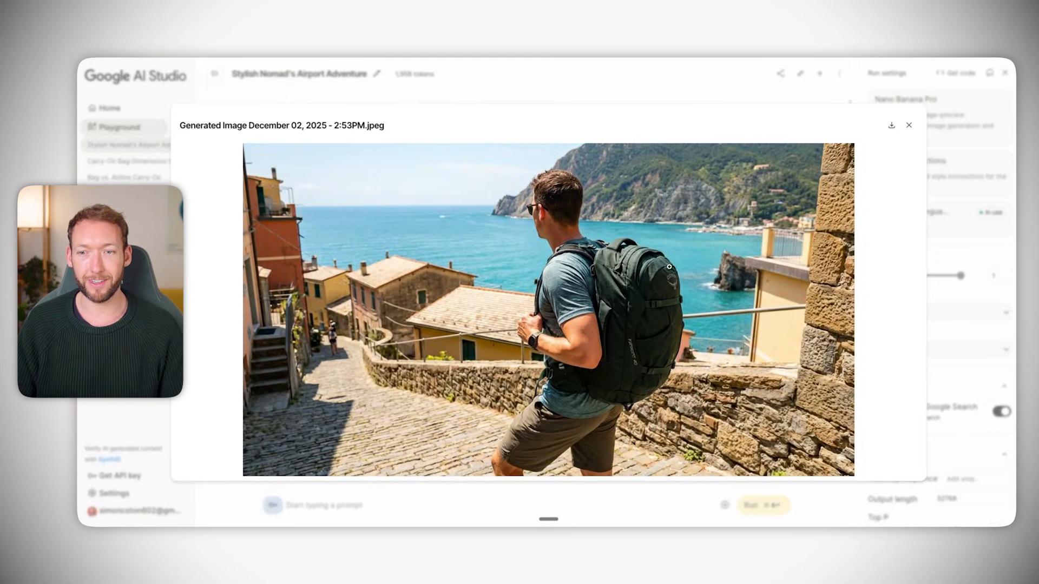
mouse_move(950, 103)
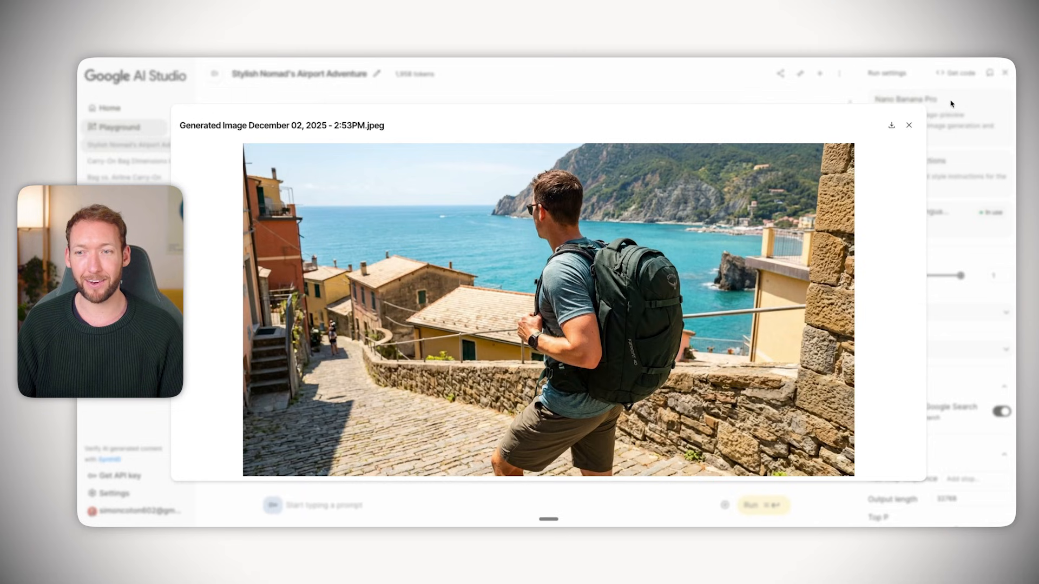
click(909, 125)
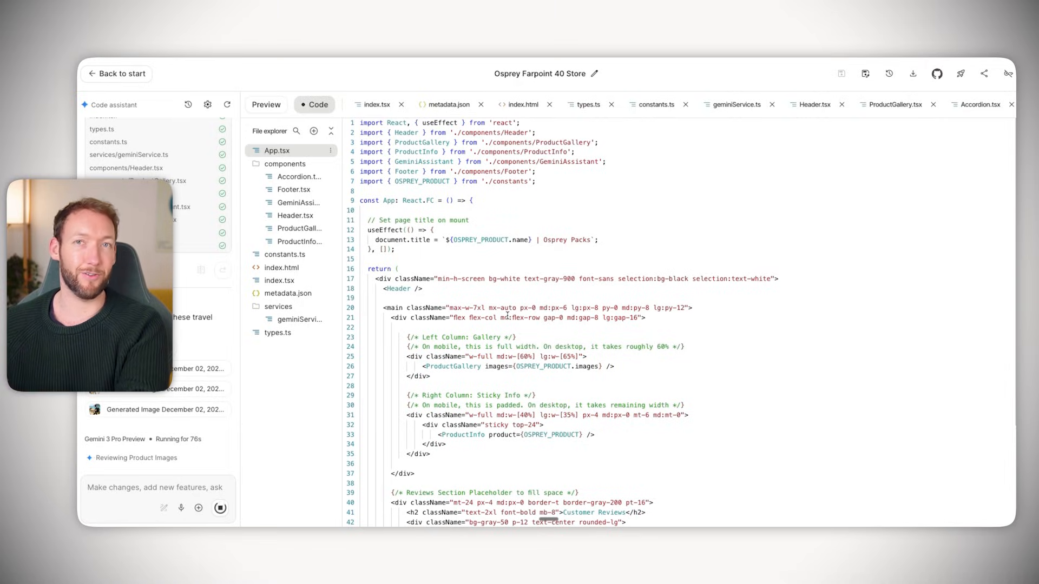
Switch to the Code view to watch App.tsx for the Osprey Farpoint 40 Store being written.
click(266, 104)
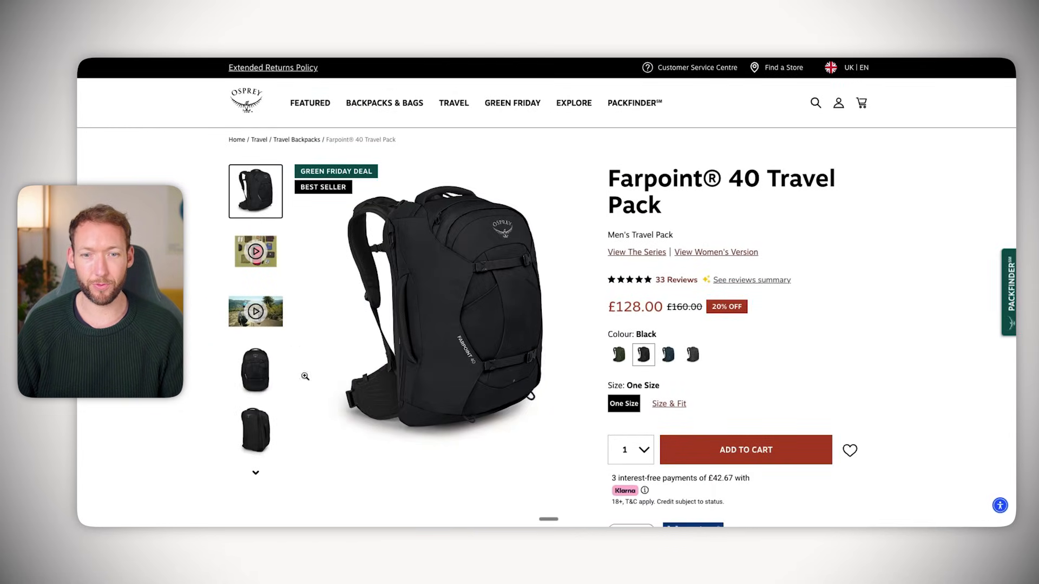
Scroll down the Osprey Farpoint 40 product page priced at £128.
scroll(down, 3)
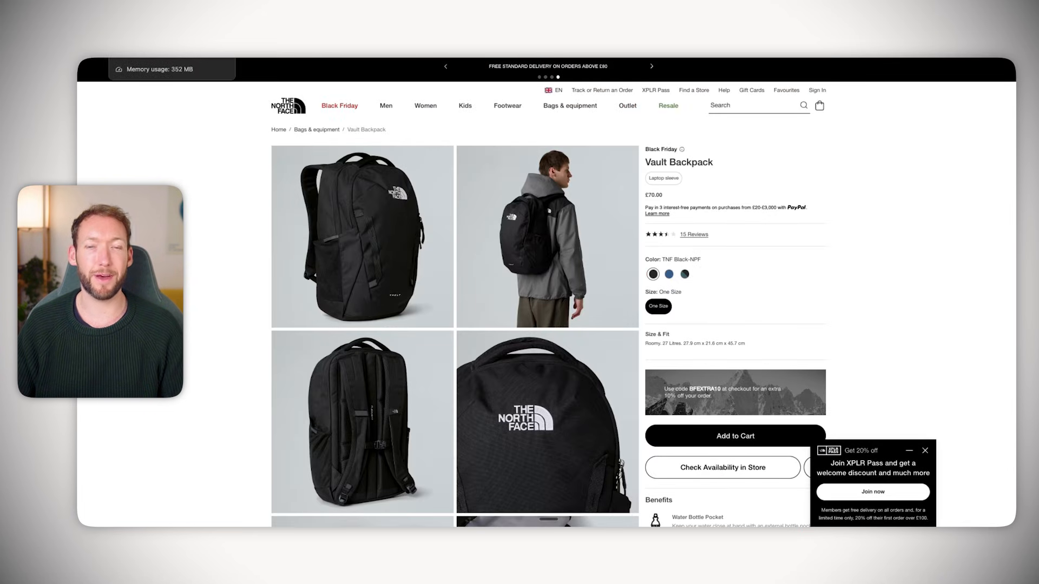
mouse_move(704, 172)
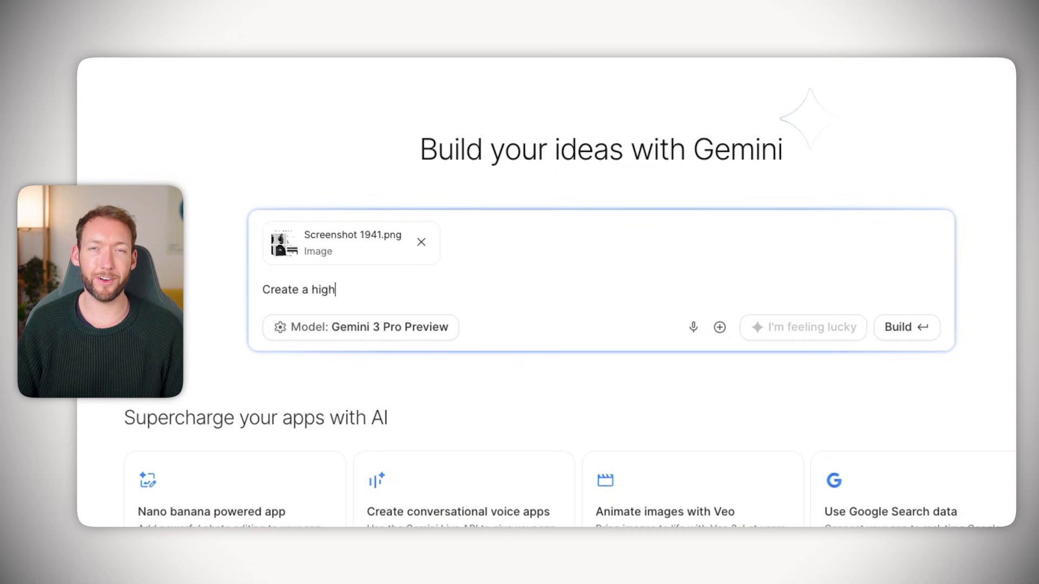
Request a high-converting Osprey Farpoint 40 page styled like the North Face page with an image grid.
text(converting product page for my backpack)
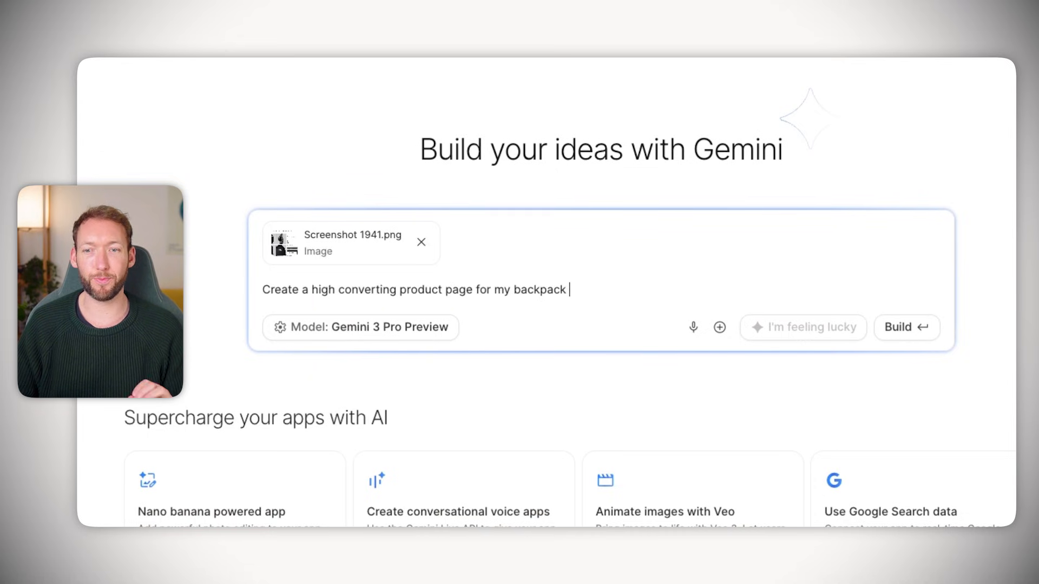
text((osprey farpoint 40), in the style of)
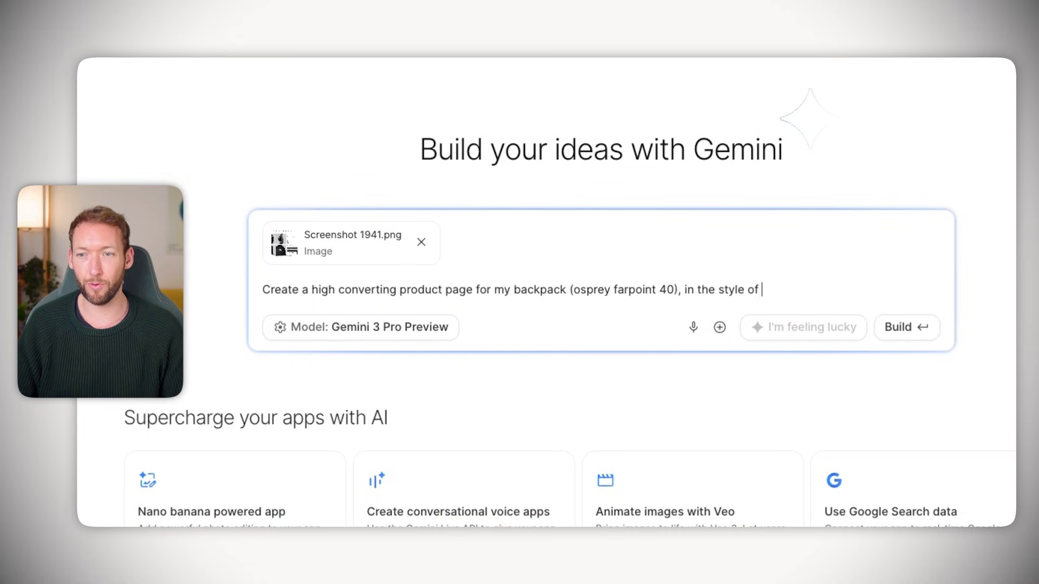
text(this north face page with a grid of images)
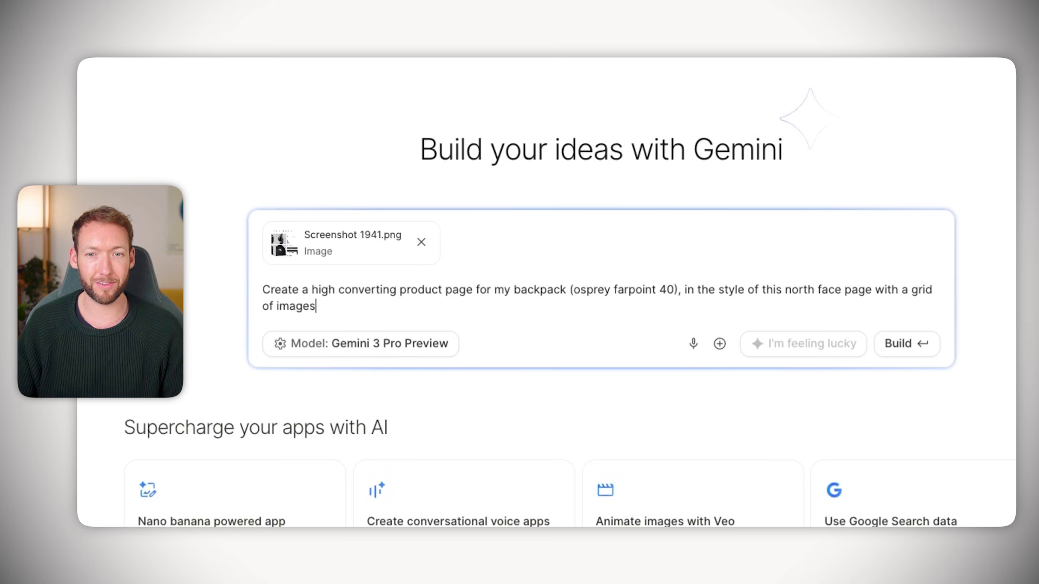
click(906, 345)
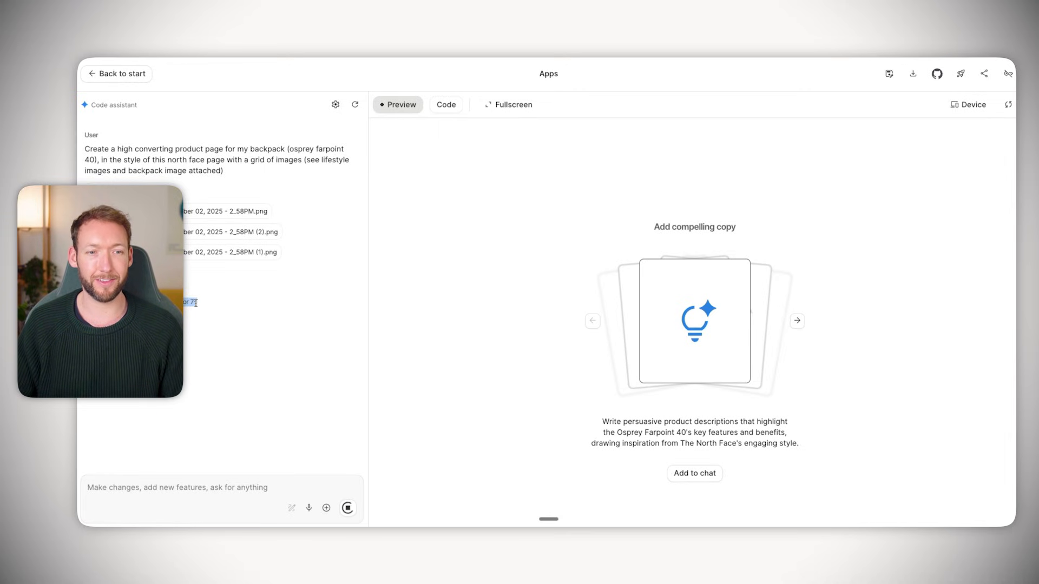
click(508, 104)
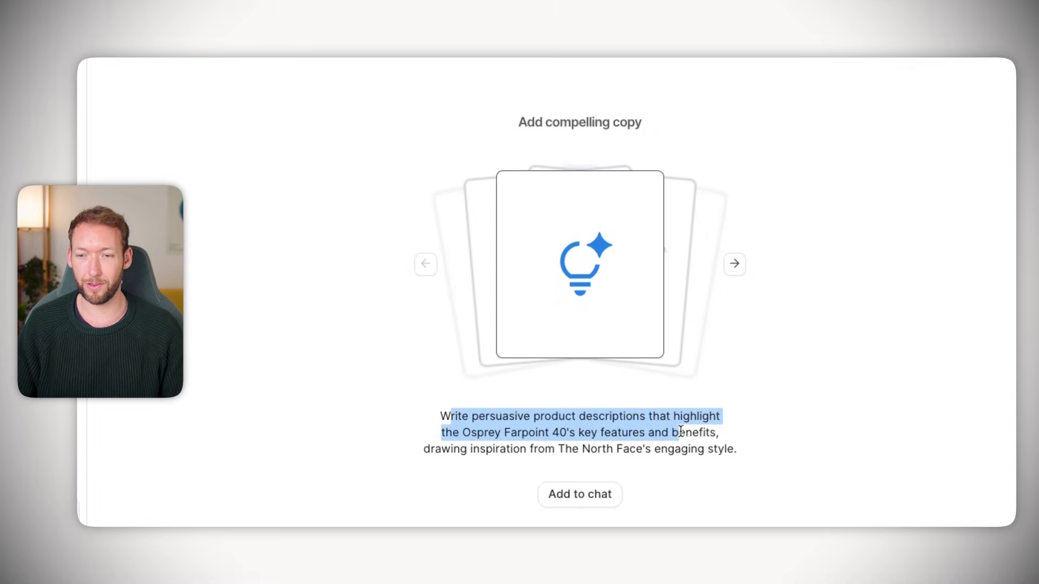
click(435, 463)
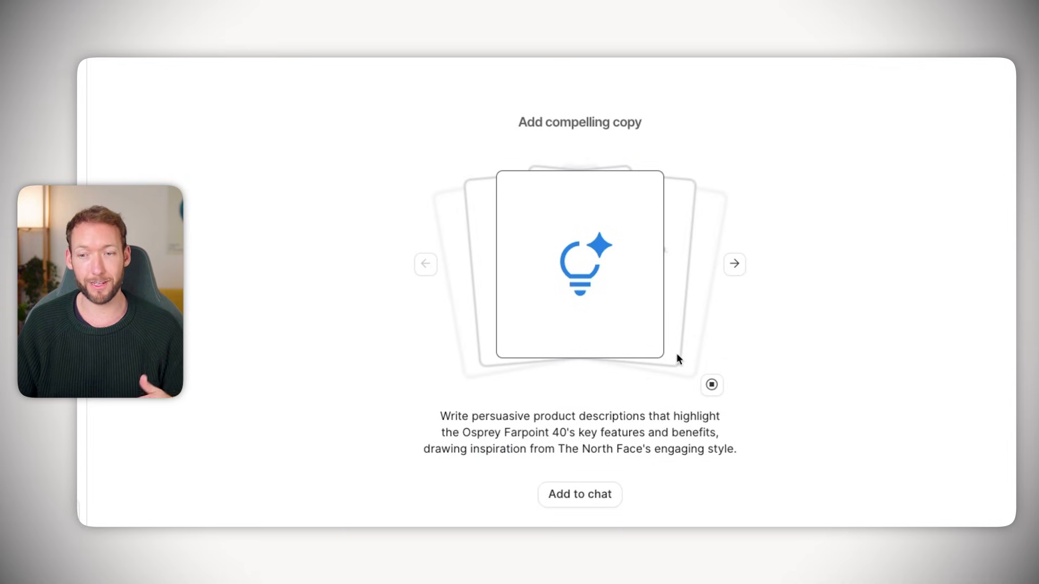
click(734, 263)
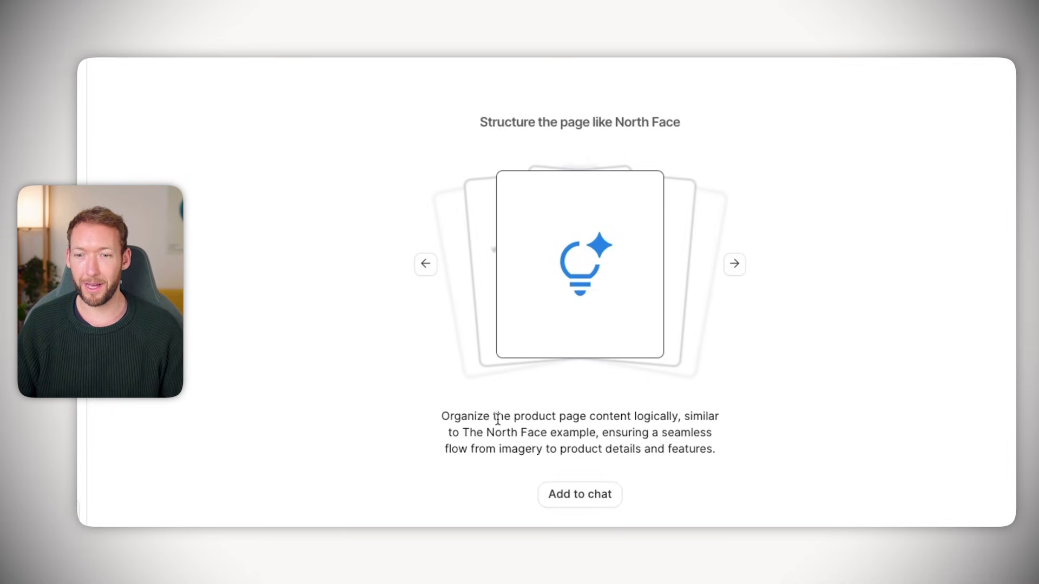
click(734, 263)
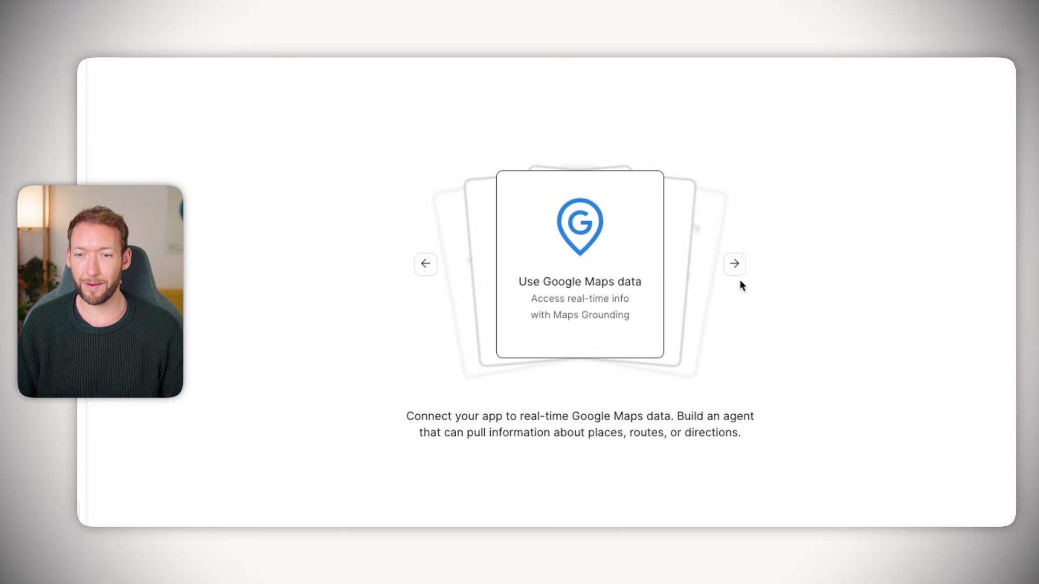
click(734, 264)
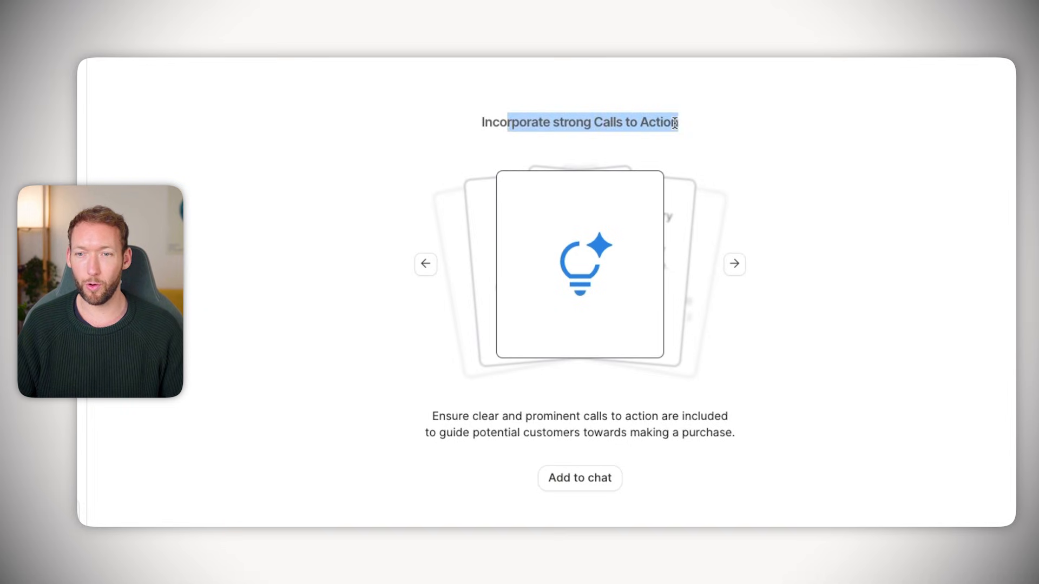
click(735, 264)
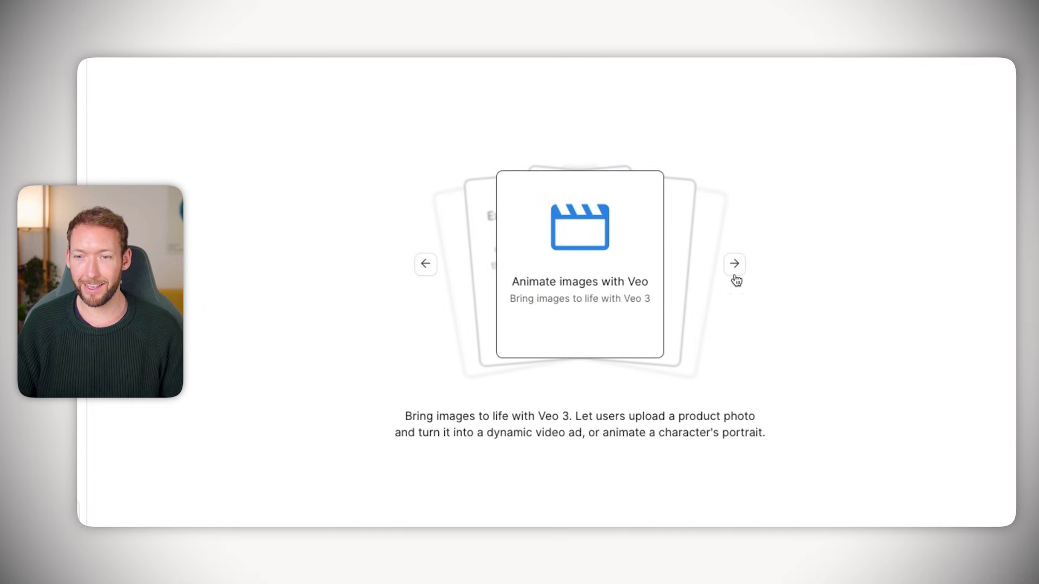
mouse_move(735, 264)
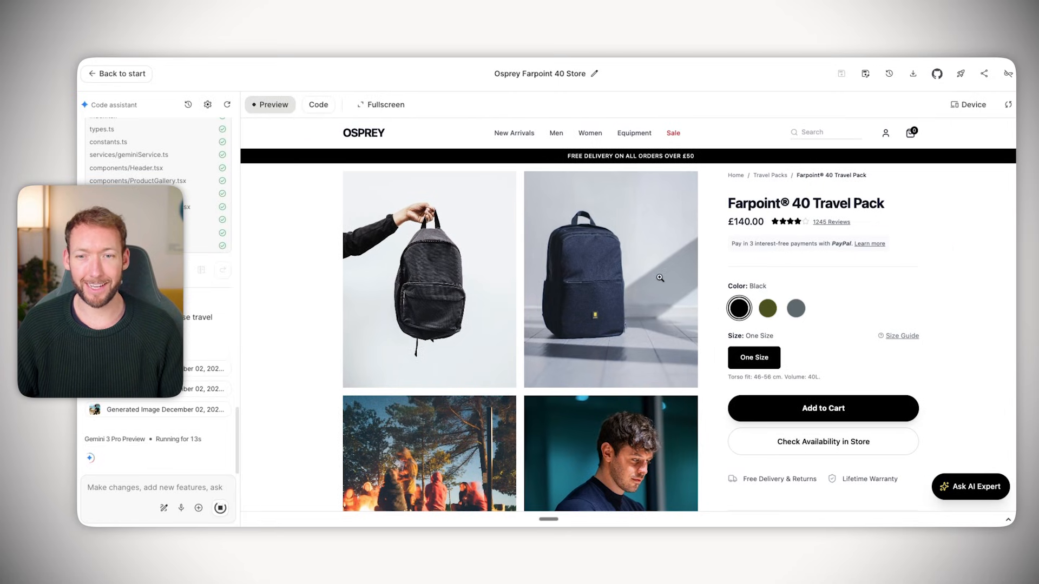
Scroll the Farpoint 40 Store page to check its photo grid, £140 price and AI chat.
scroll(down, 3)
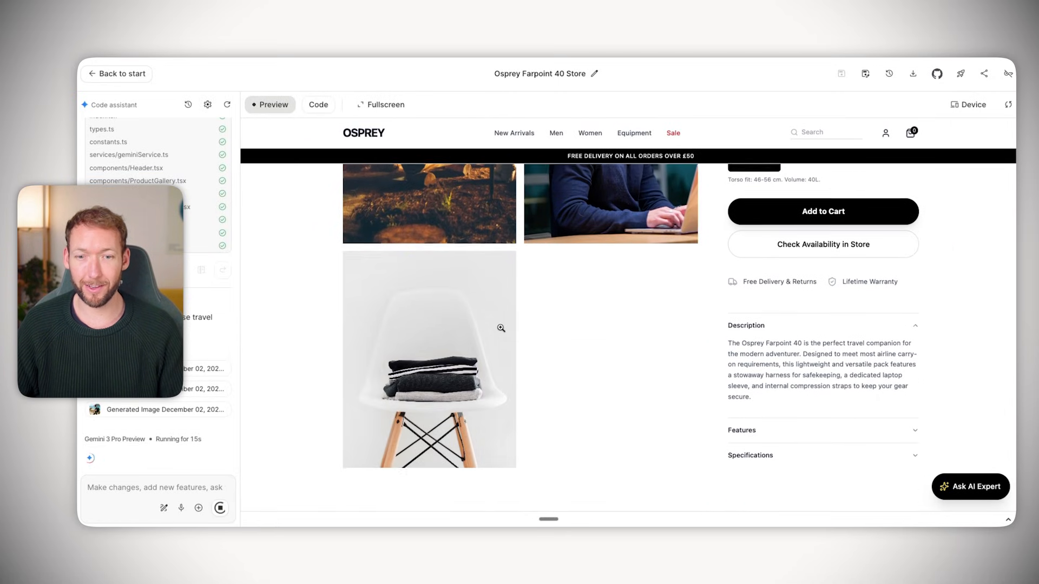
scroll(up, 3)
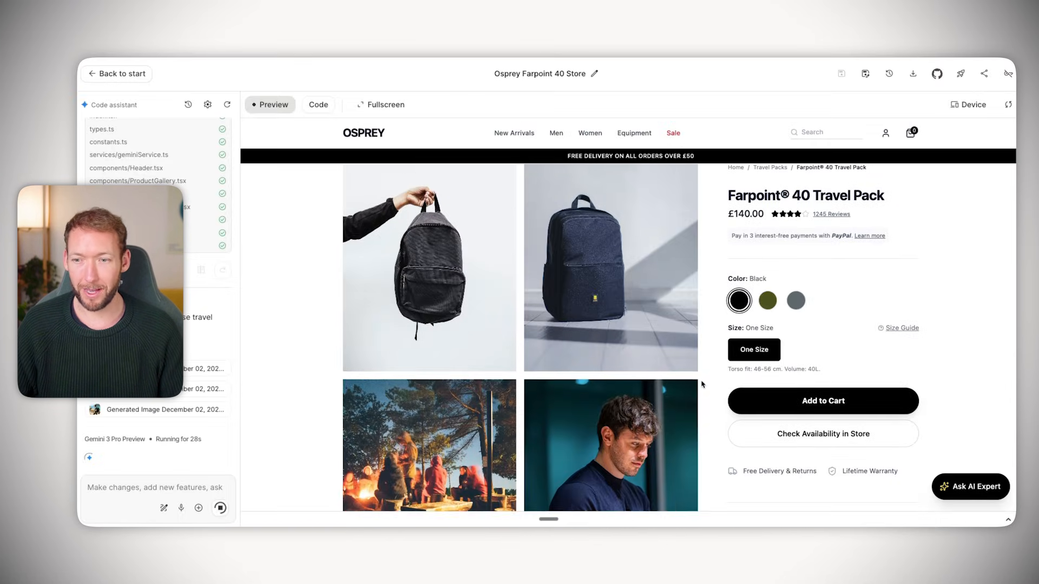
scroll(down, 3)
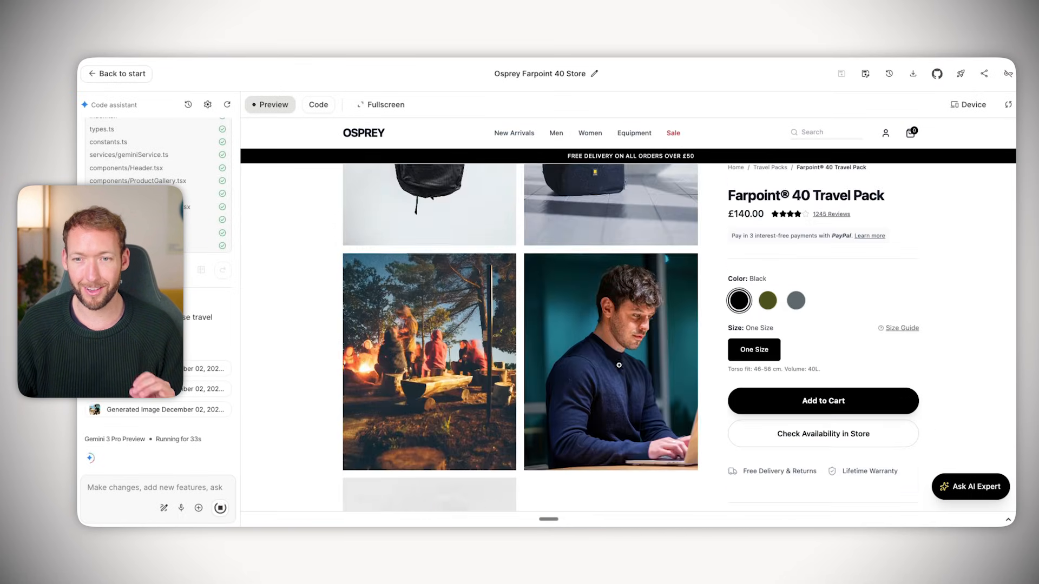
scroll(up, 3)
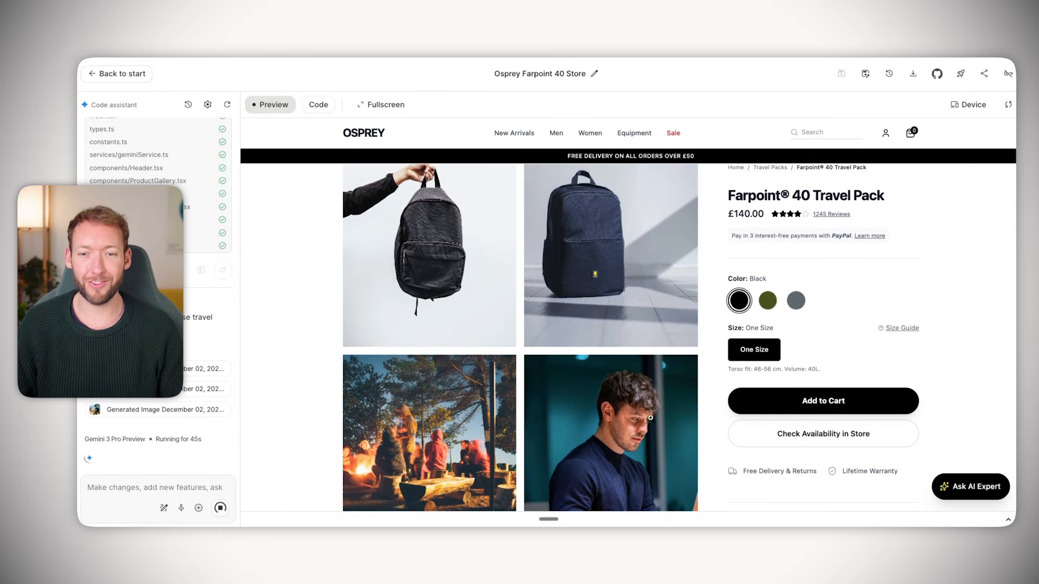
scroll(down, 3)
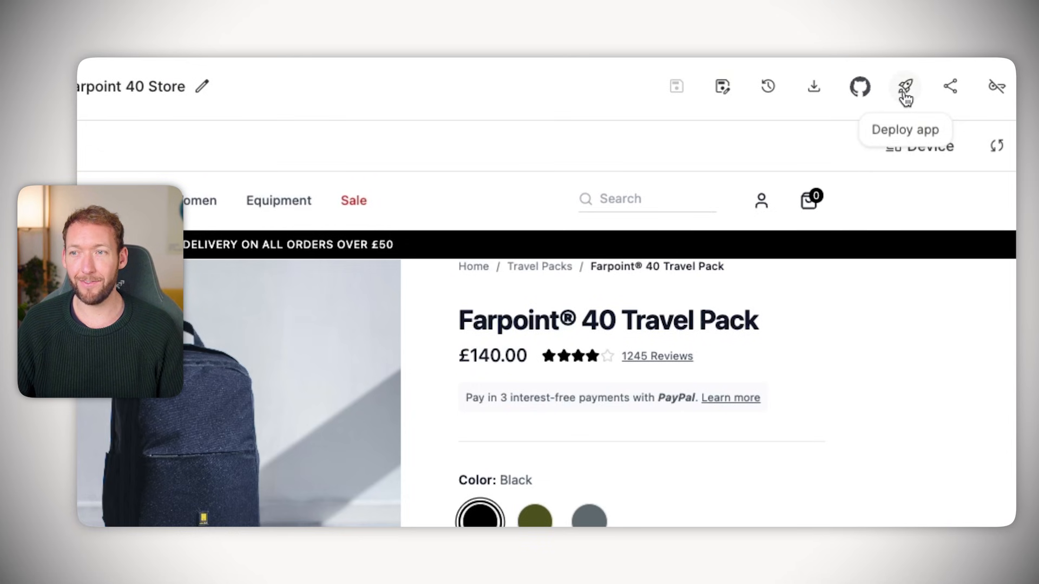
mouse_move(722, 86)
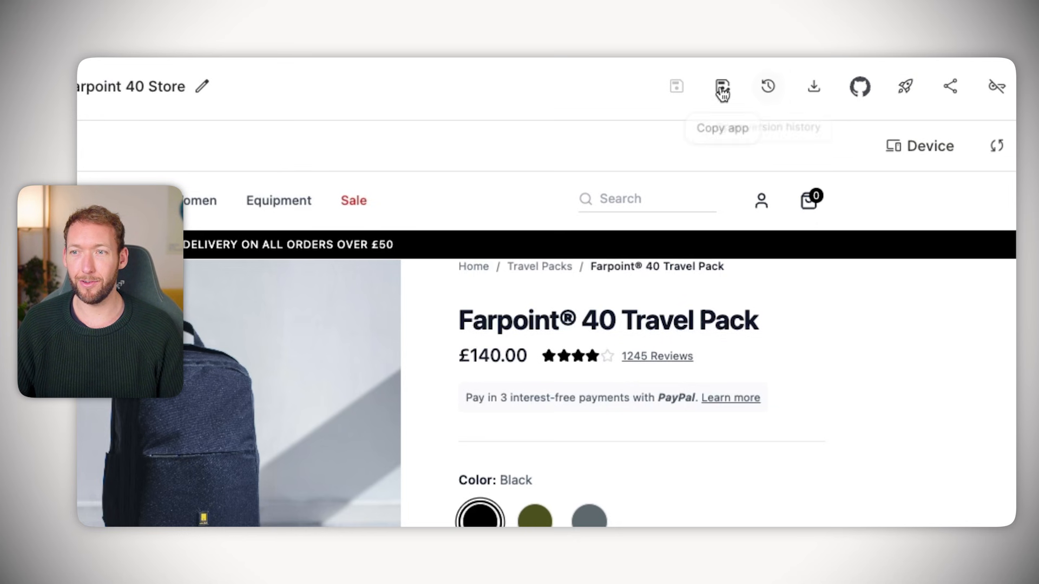
click(319, 105)
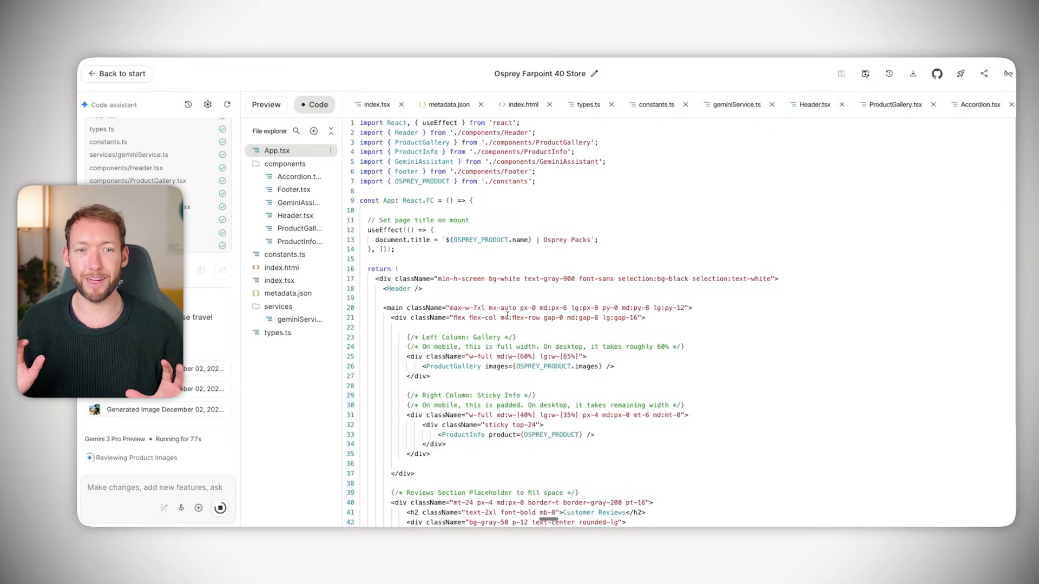
Preview the Osprey Farpoint 40 page, scroll its gallery, then return to the source code.
click(269, 105)
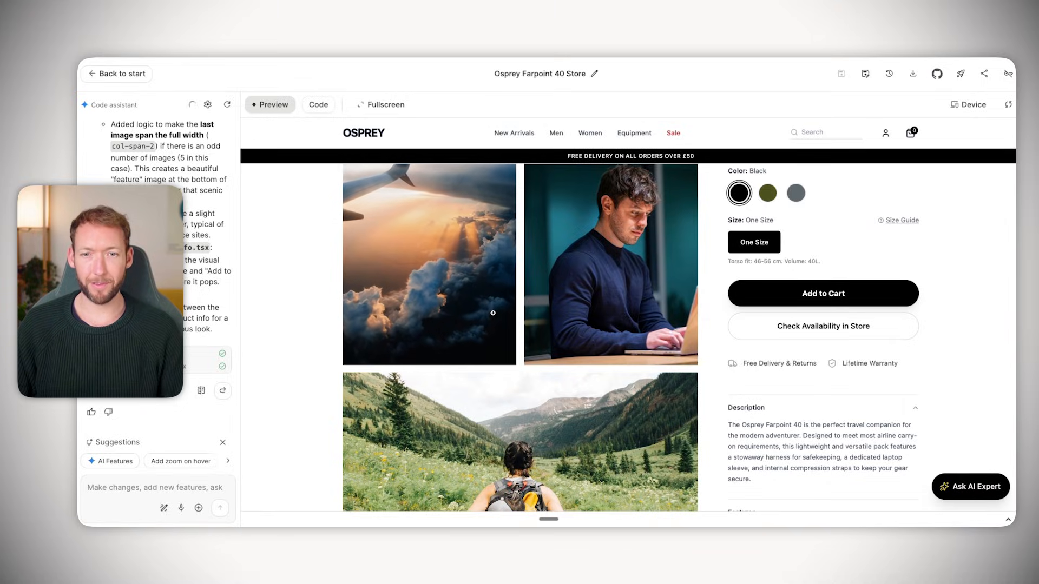
scroll(up, 3)
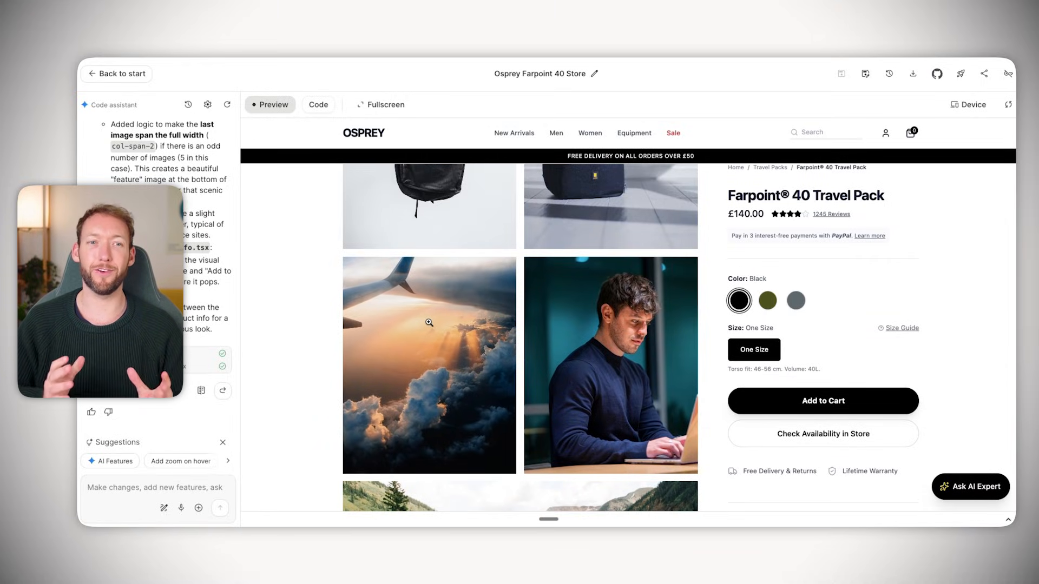
click(318, 104)
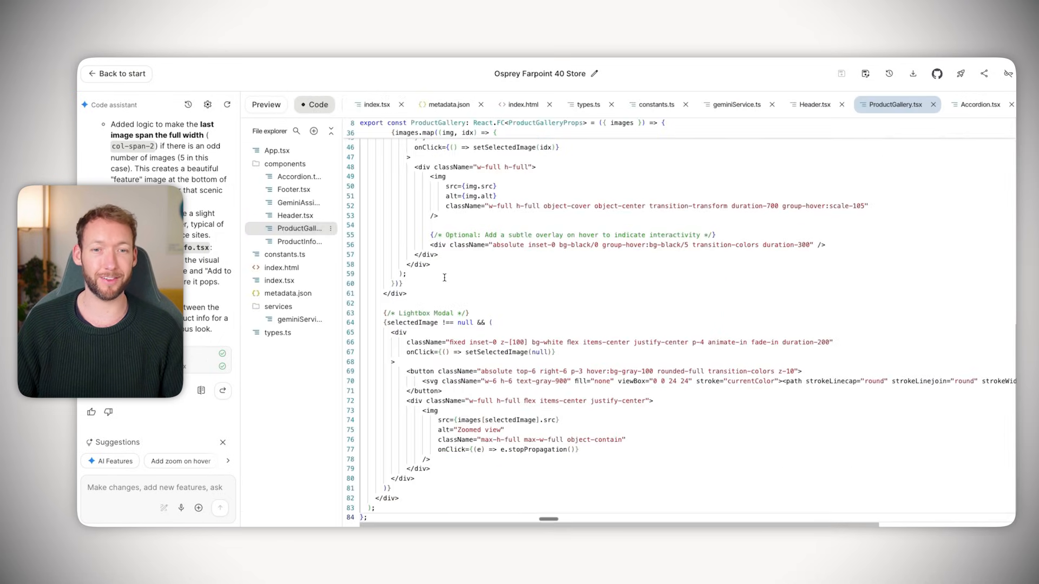
click(269, 105)
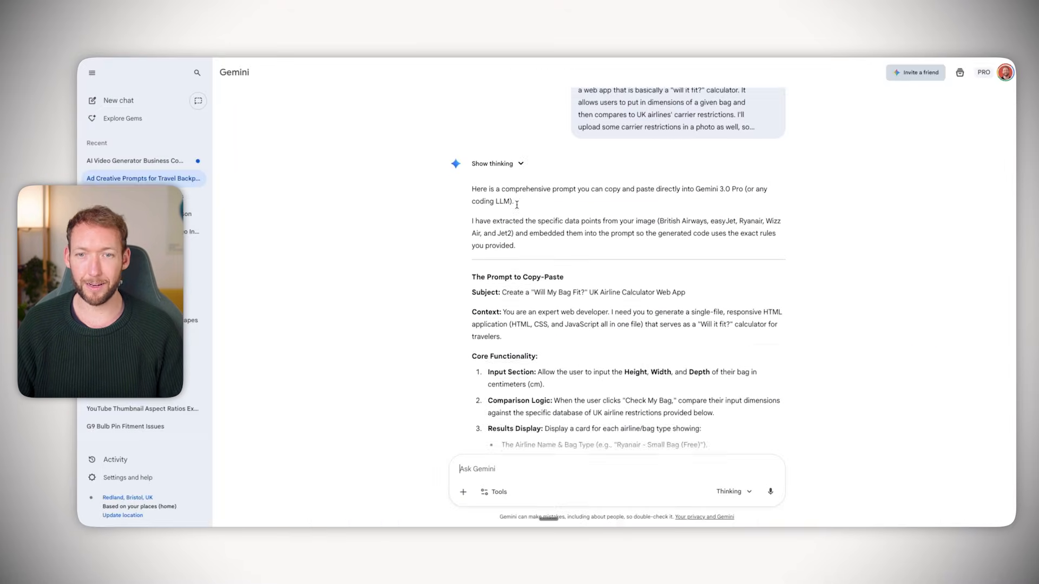
Scroll through Gemini's 'Will My Bag Fit?' prompt, including the hardcoded airline limits JSON.
scroll(up, 3)
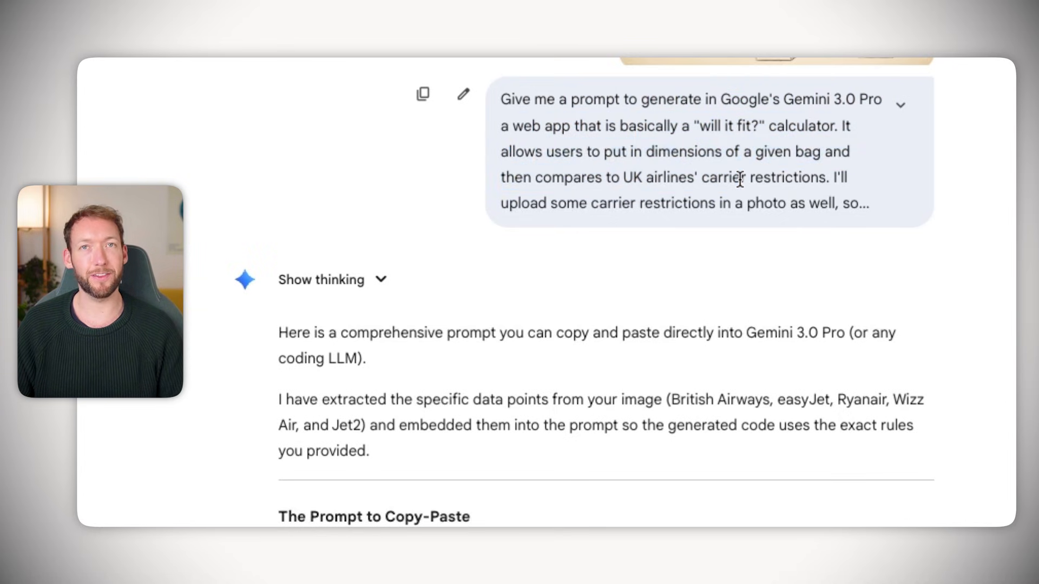
scroll(down, 3)
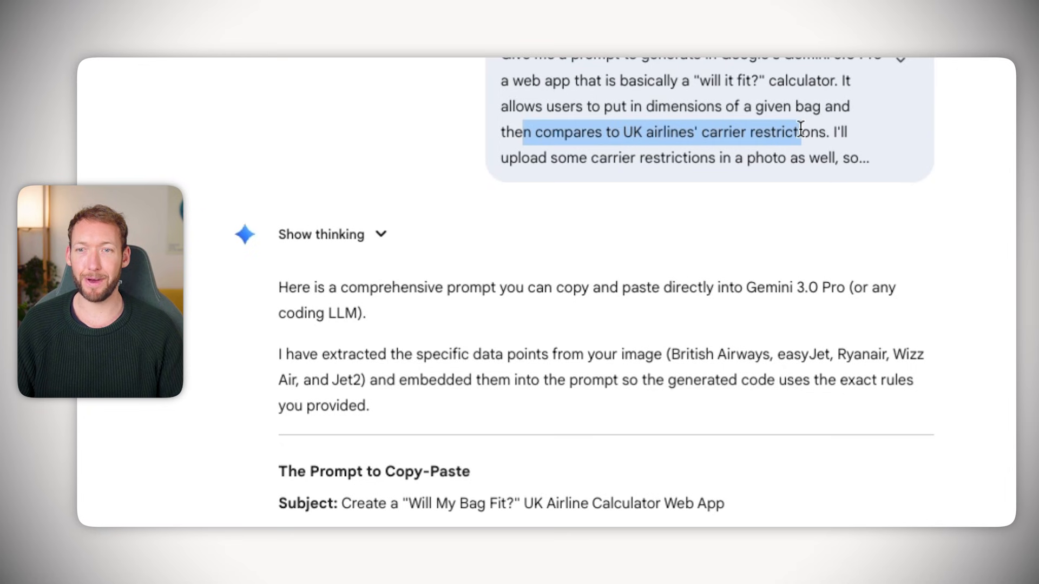
scroll(down, 3)
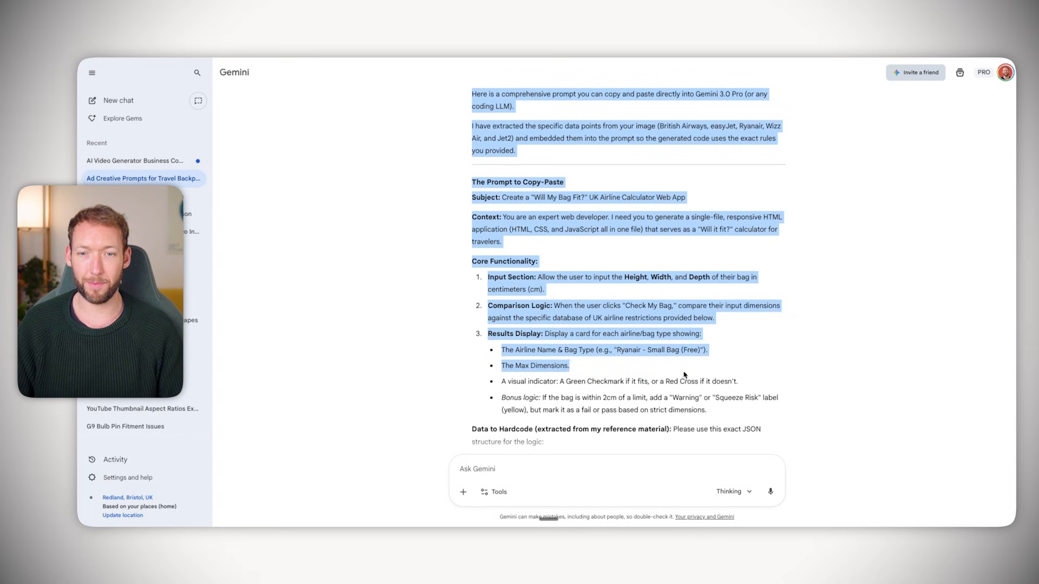
scroll(down, 3)
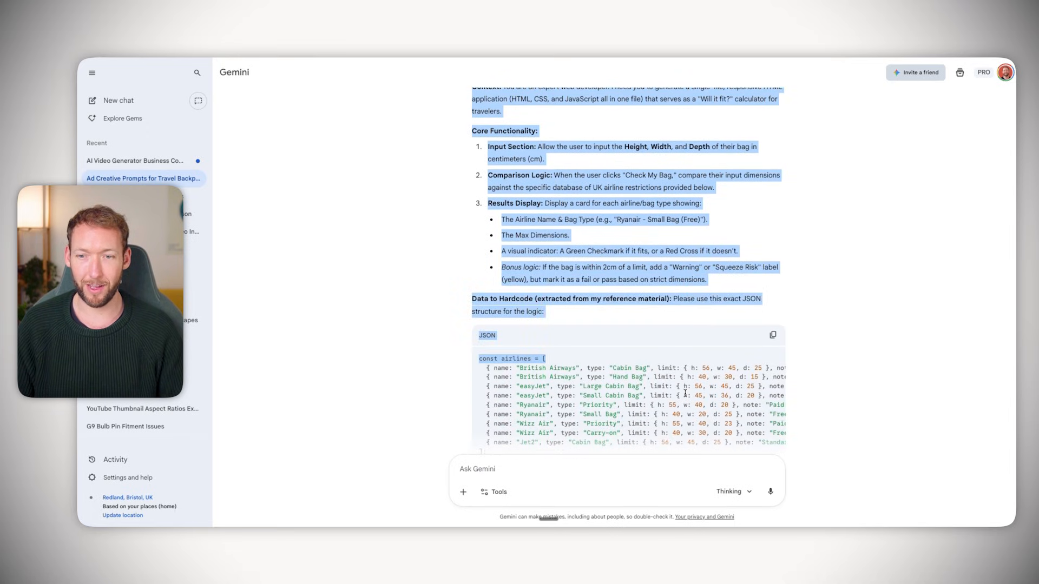
scroll(down, 3)
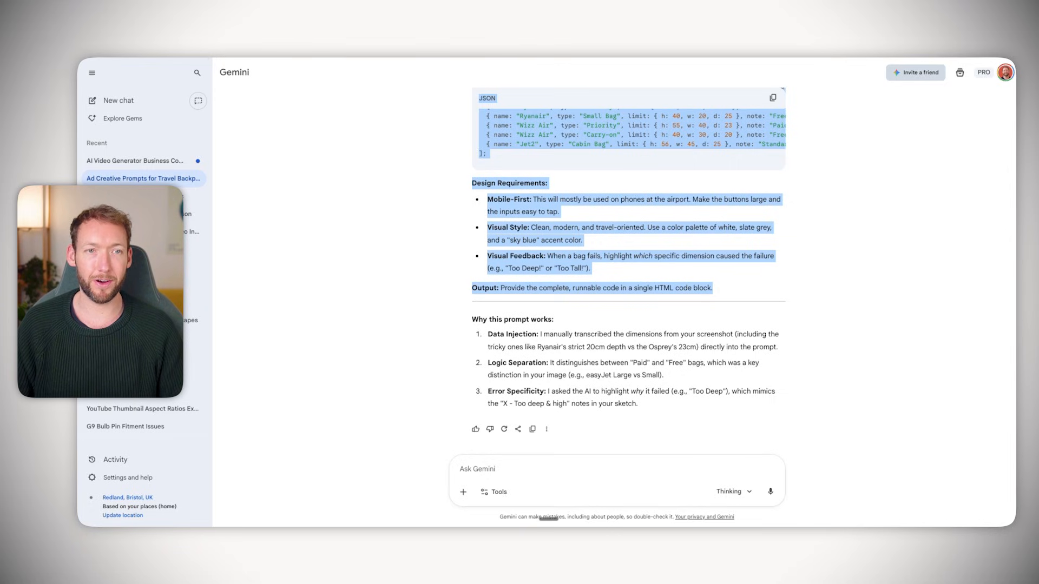
mouse_move(684, 227)
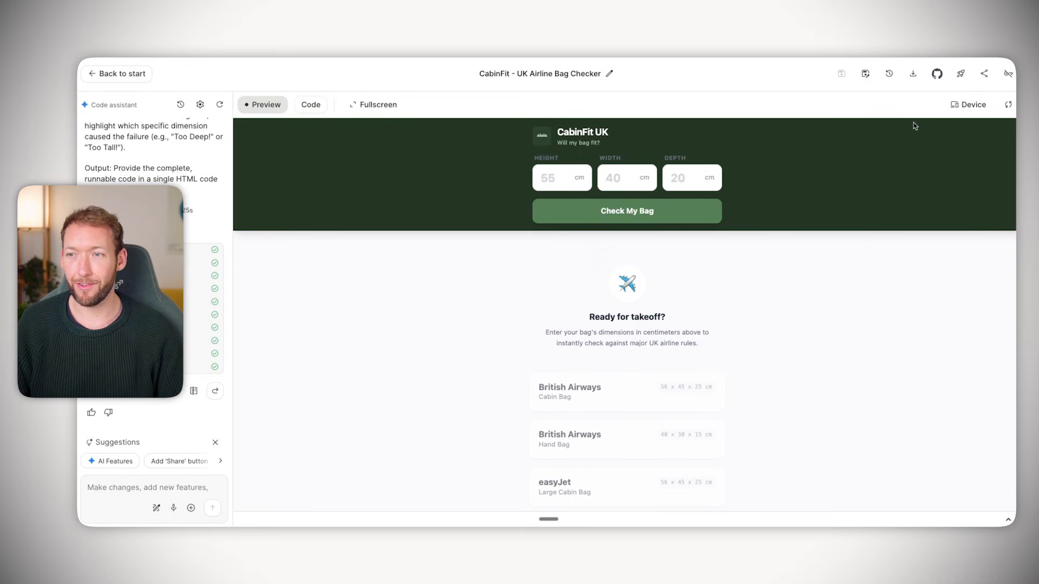
Preview the CabinFit app at Mobile and Tablet sizes, then restore full width.
click(968, 104)
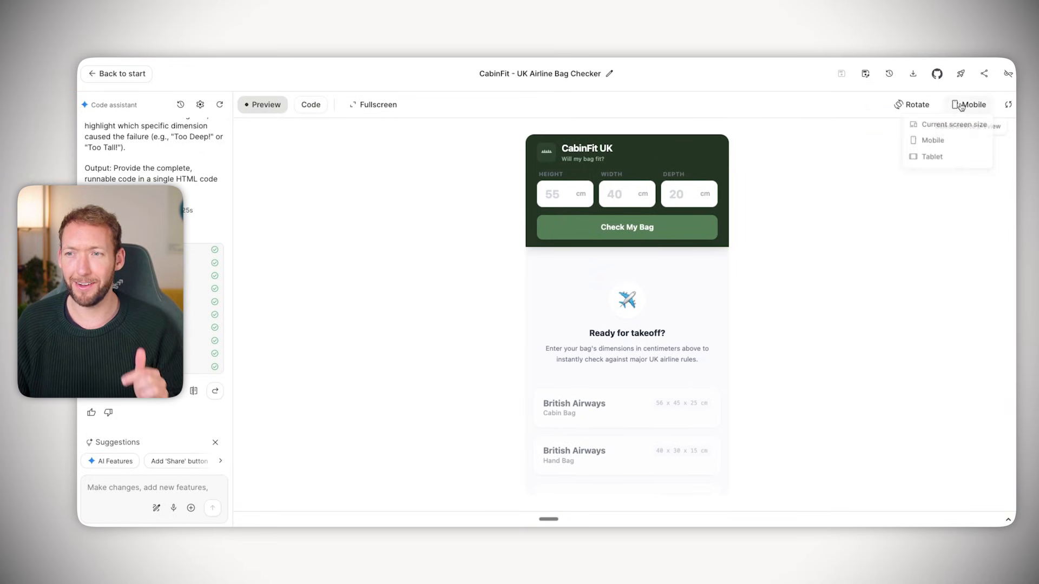
click(931, 160)
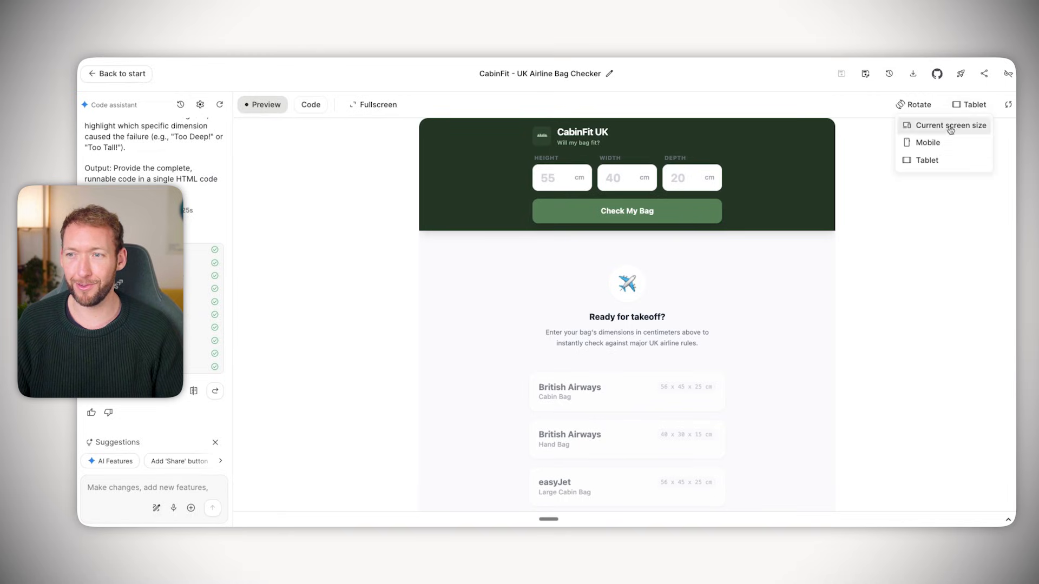
click(927, 141)
text(20)
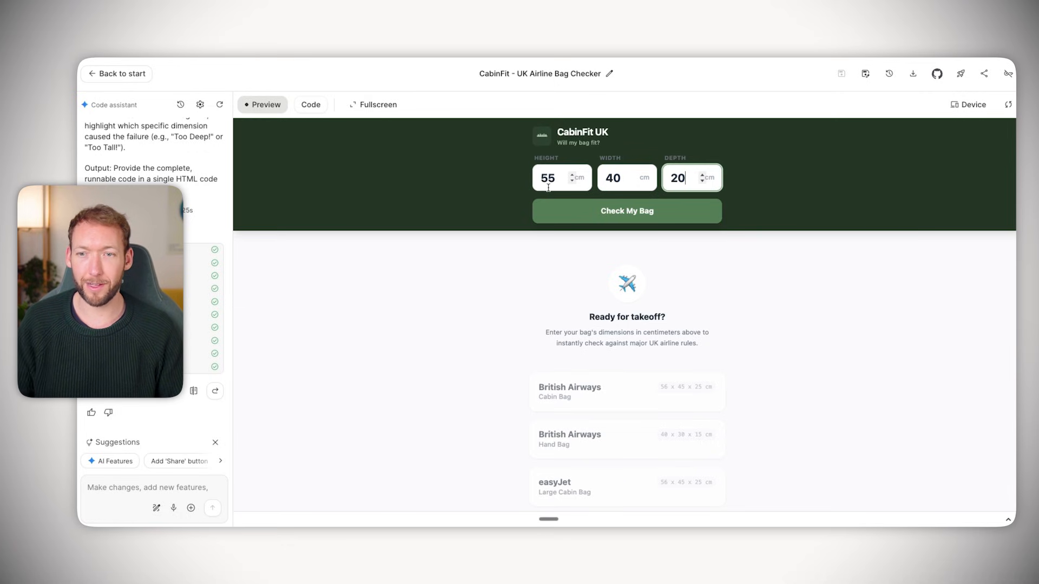
Check the 55 × 40 × 20 cm bag, review per-airline verdicts, and view App.tsx.
click(625, 210)
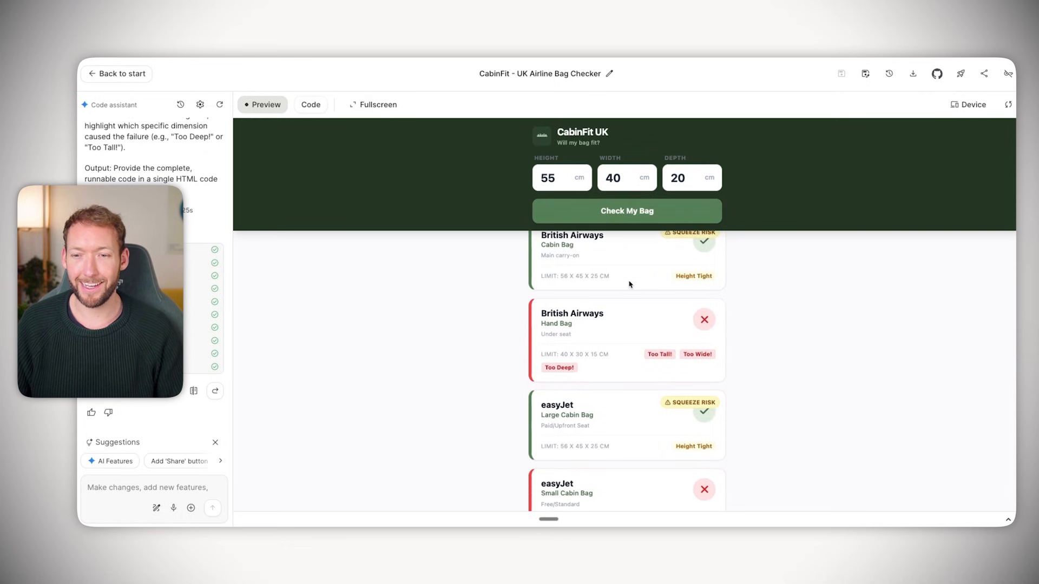
scroll(up, 3)
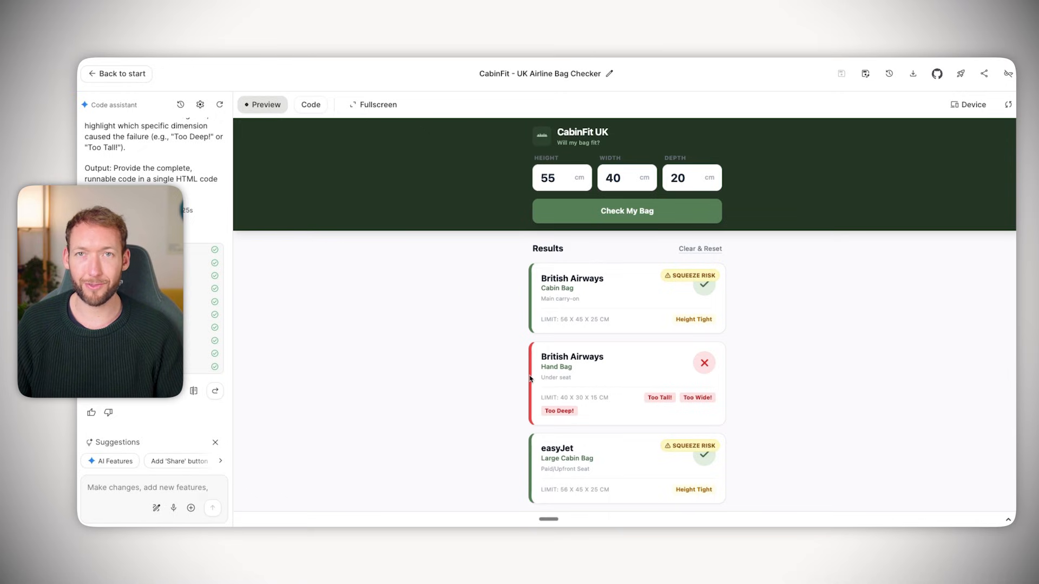
mouse_move(620, 311)
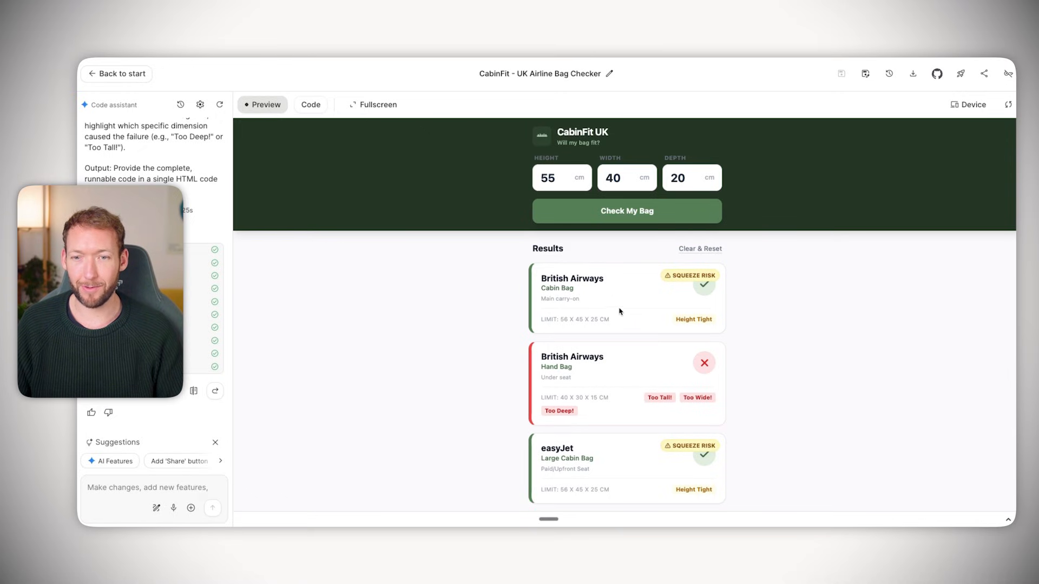
scroll(down, 3)
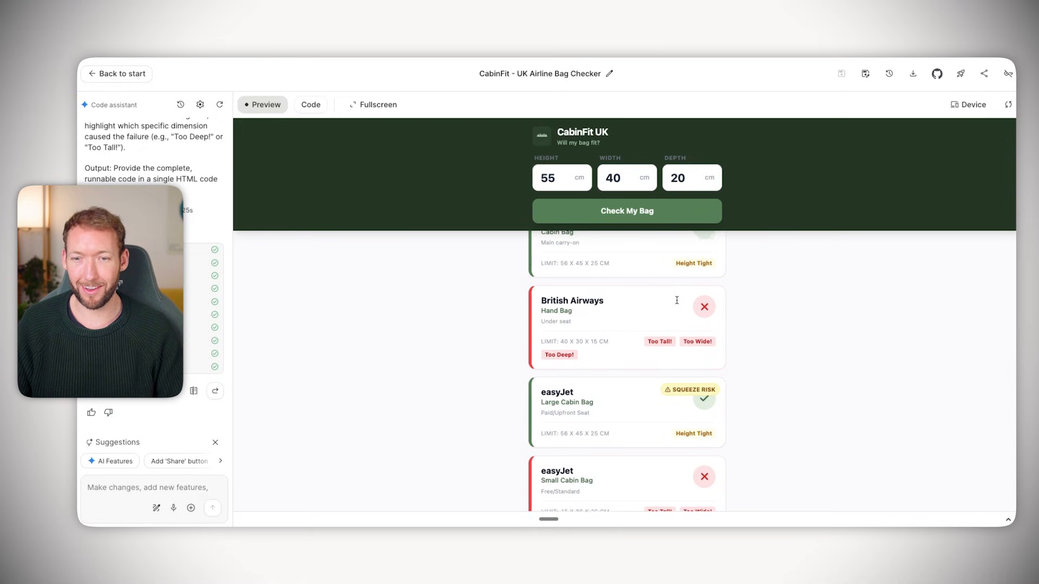
scroll(up, 3)
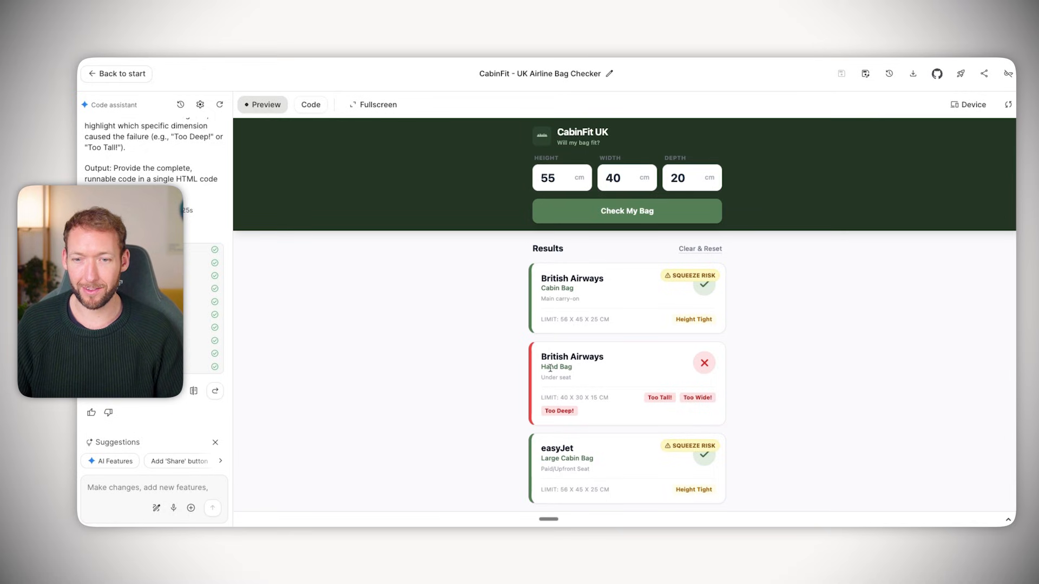
scroll(down, 3)
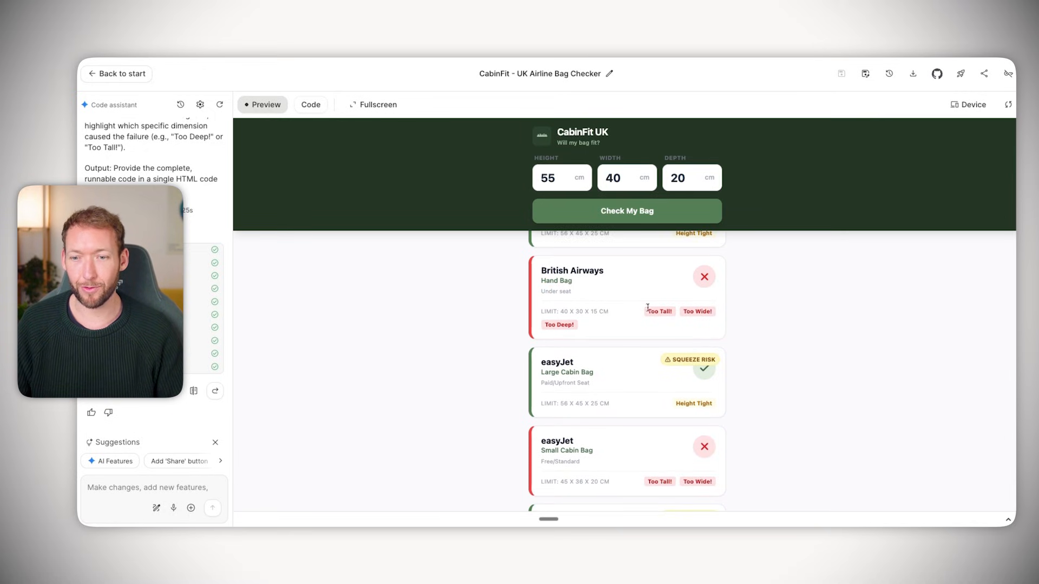
mouse_move(679, 317)
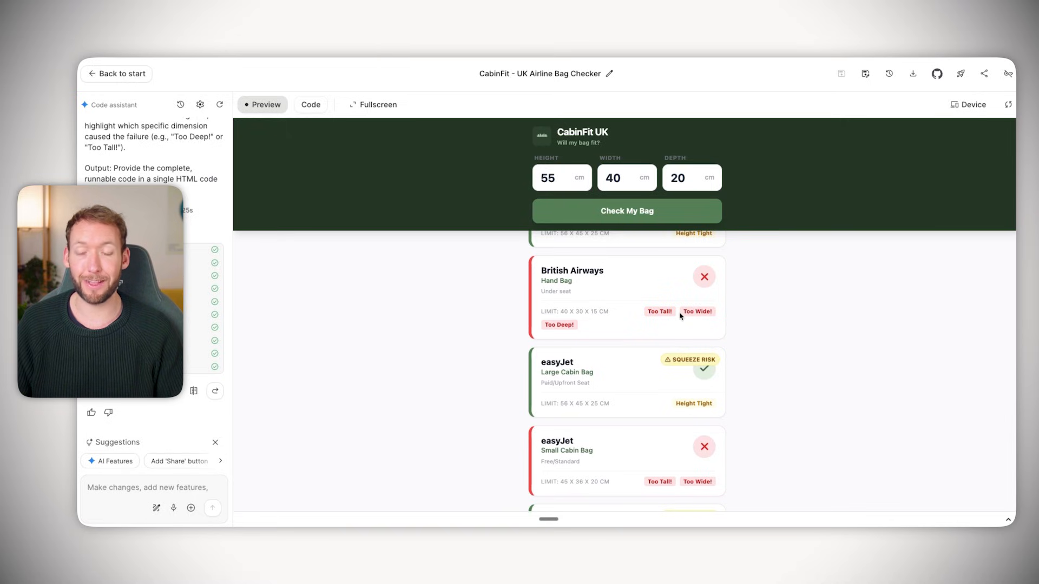
scroll(down, 3)
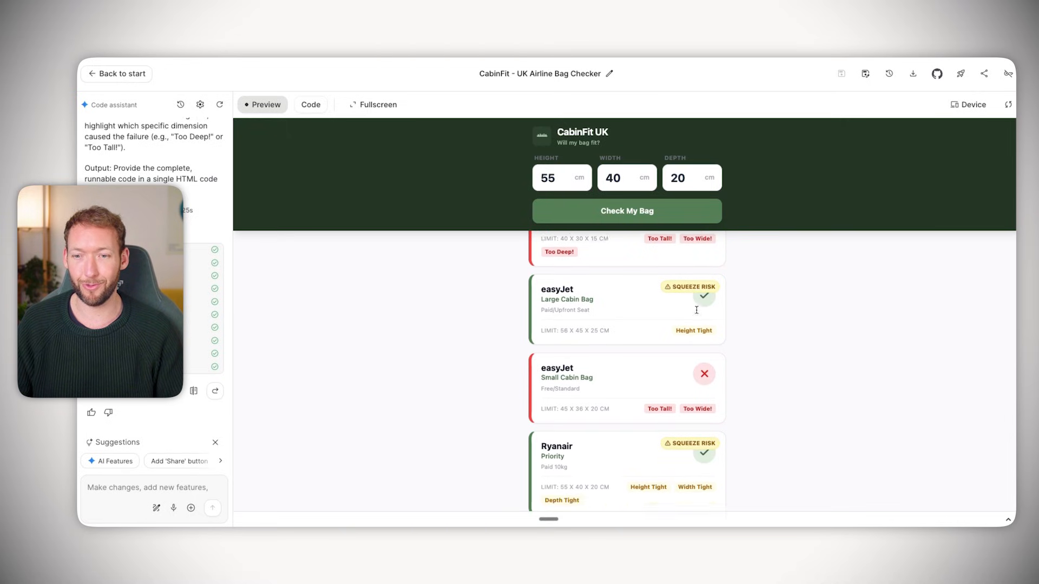
scroll(up, 3)
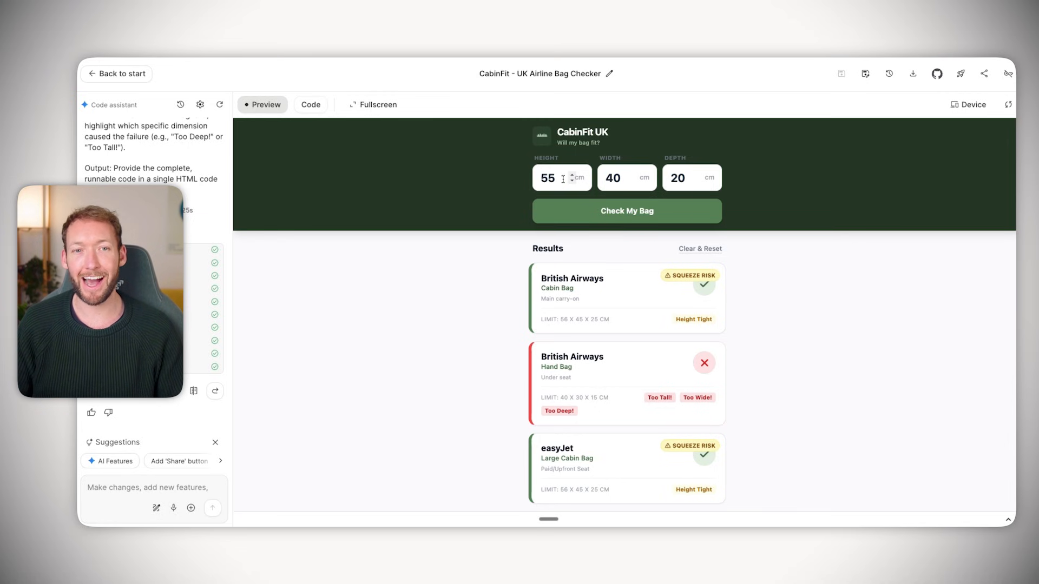
click(309, 104)
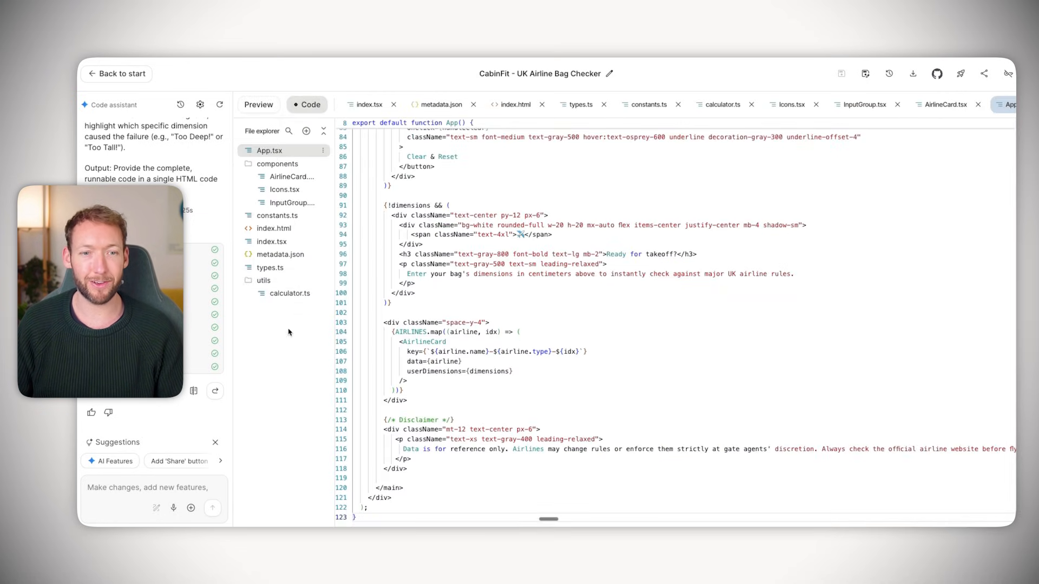
mouse_move(289, 300)
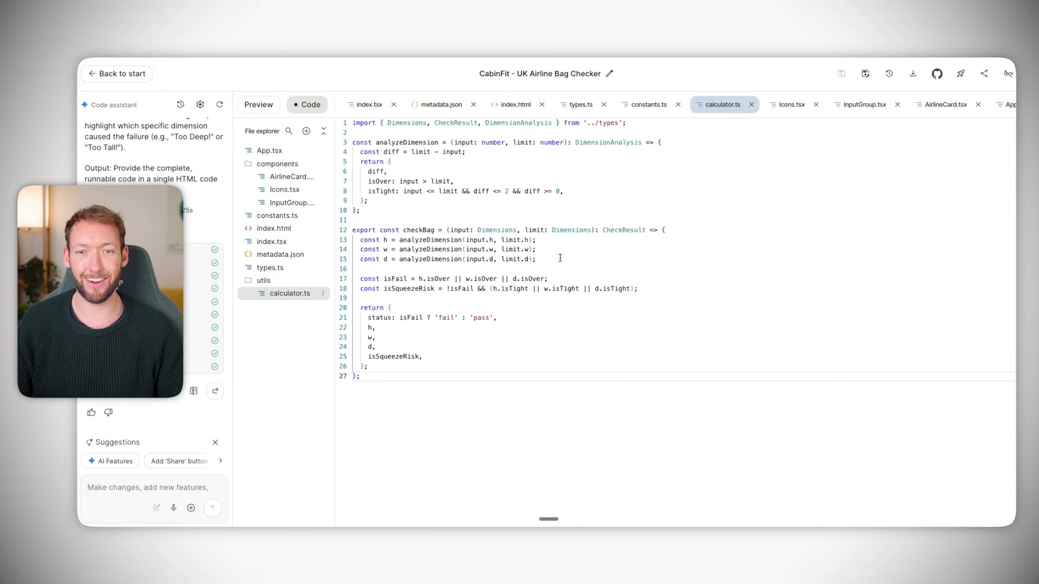
mouse_move(259, 104)
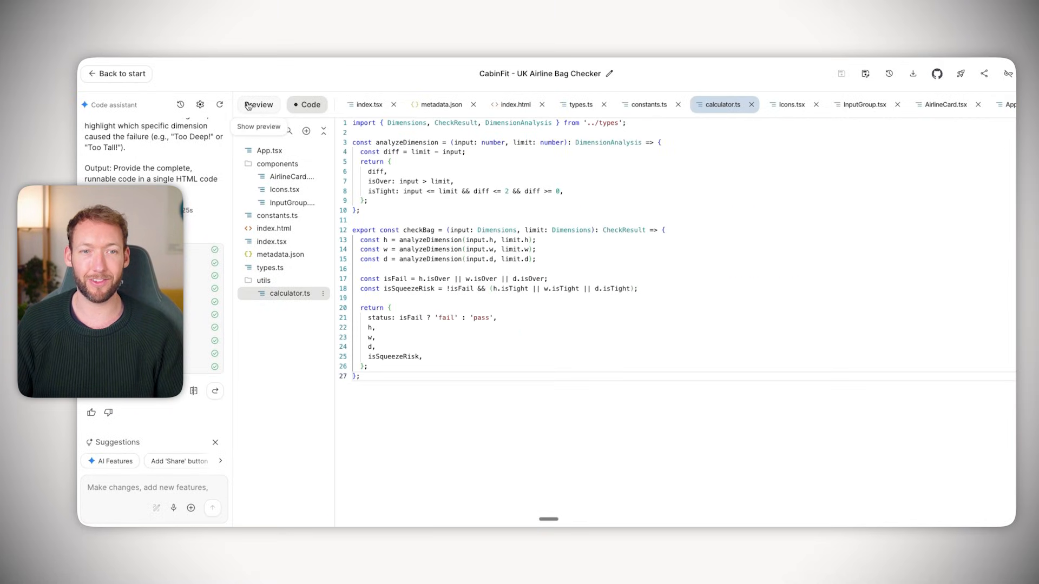
Return to the CabinFit preview and reset it to the empty 'Ready for takeoff?' state.
click(258, 105)
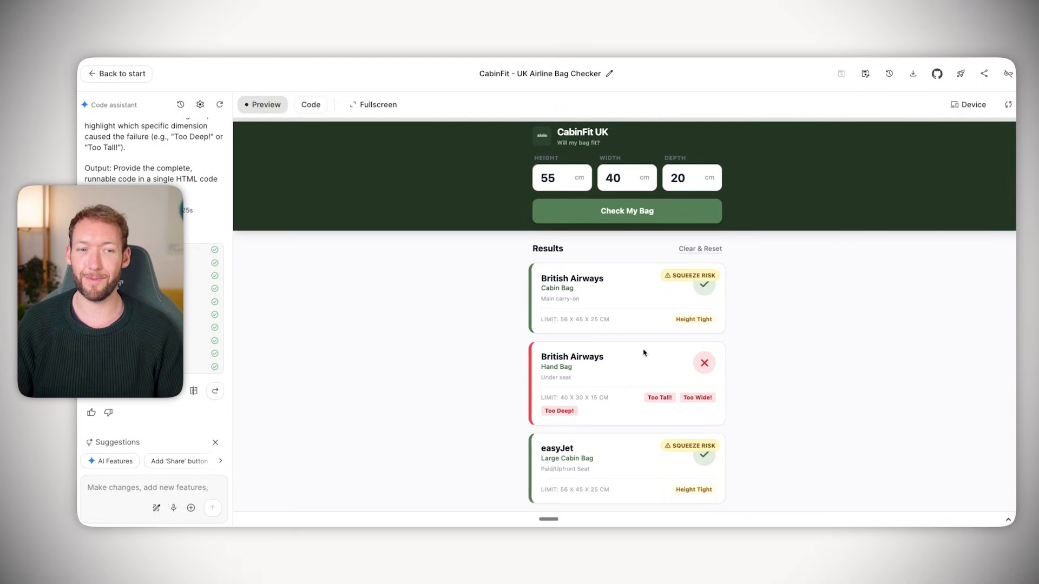
click(700, 249)
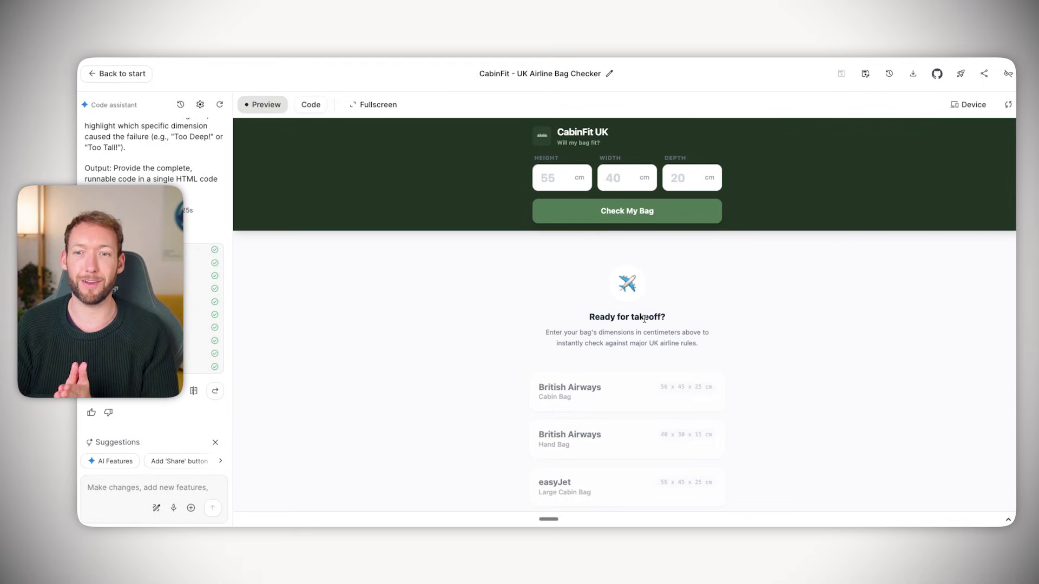